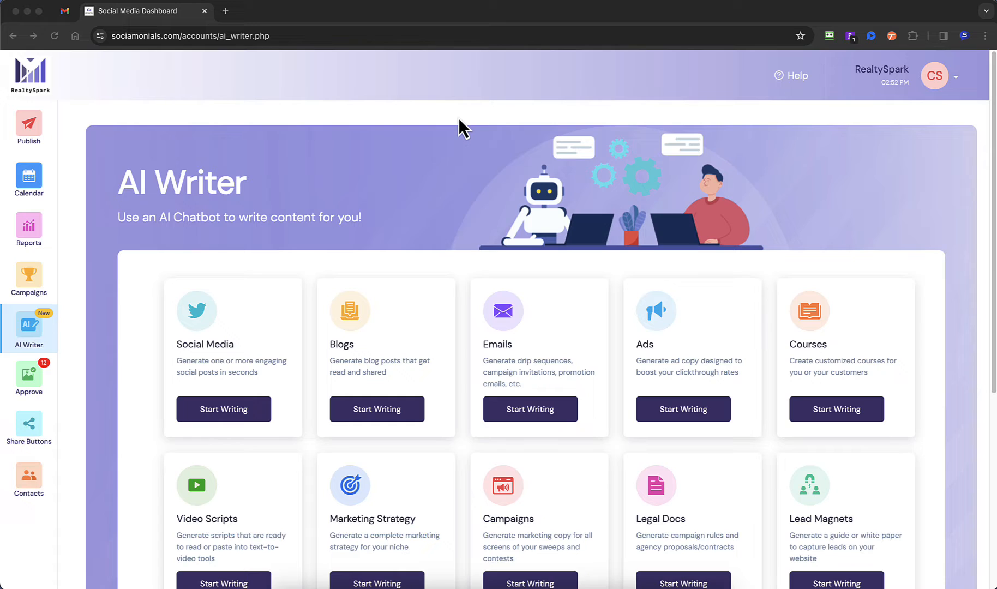
mouse_move(457, 125)
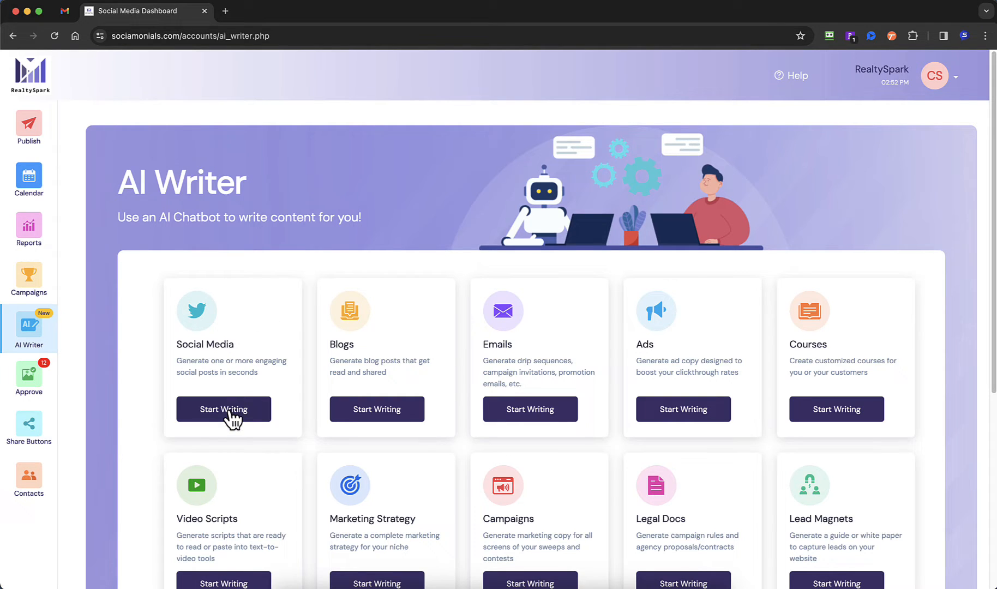
Step: Save the AI company profile with a real estate audience and Google Gemini as default chatbot
left_click(224, 409)
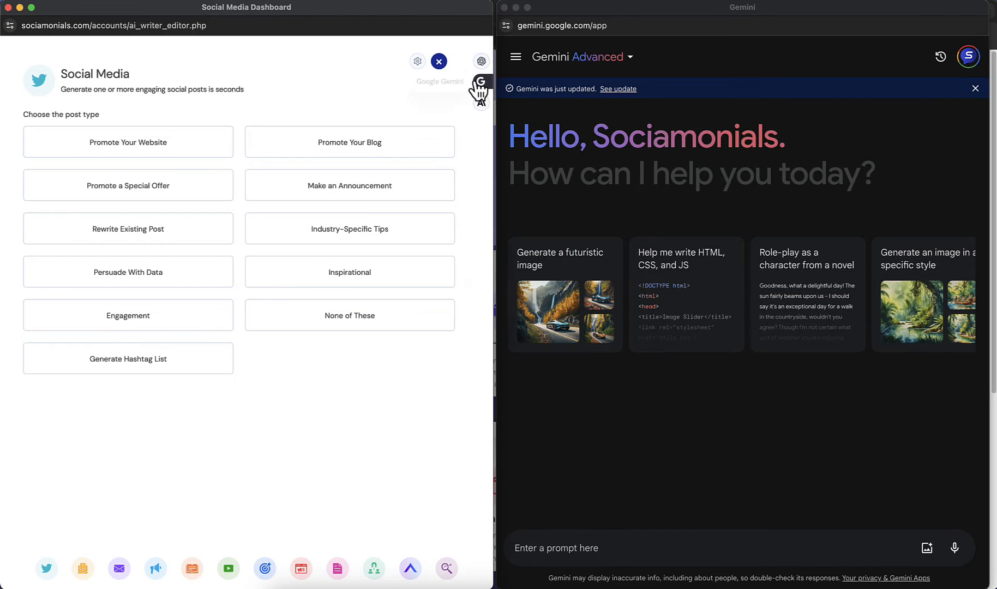
mouse_move(481, 87)
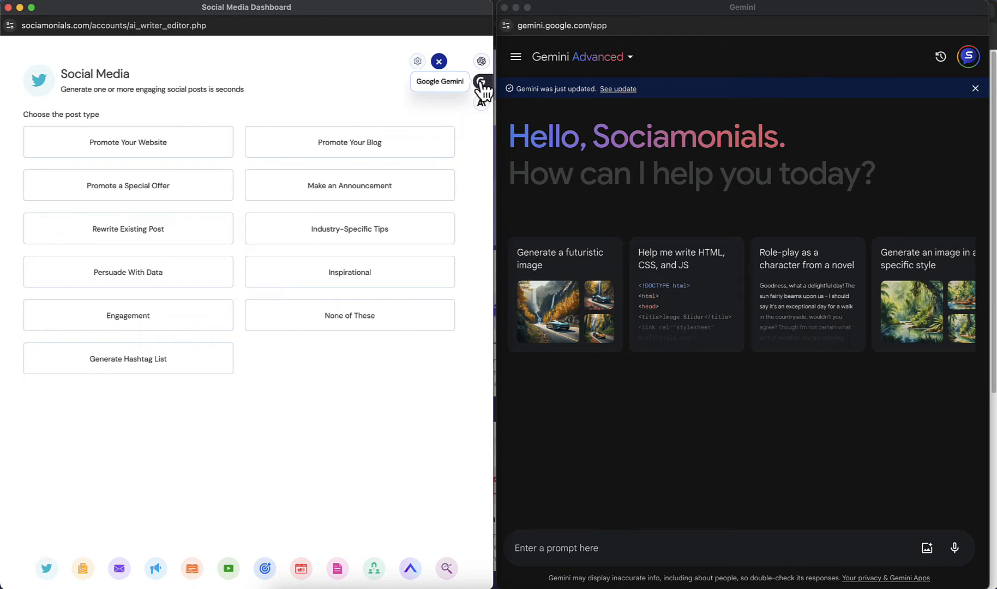
left_click(418, 63)
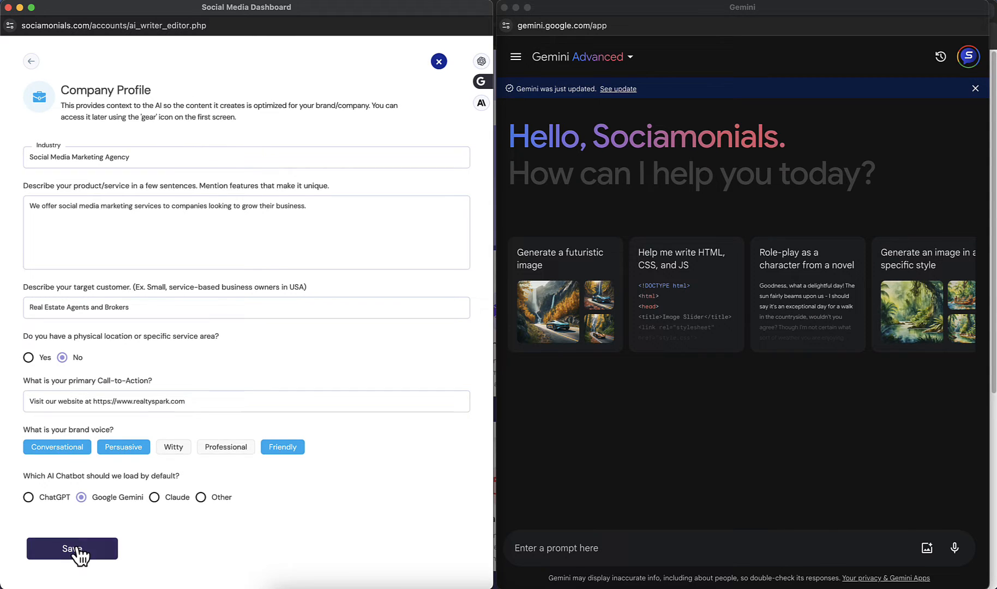
left_click(72, 548)
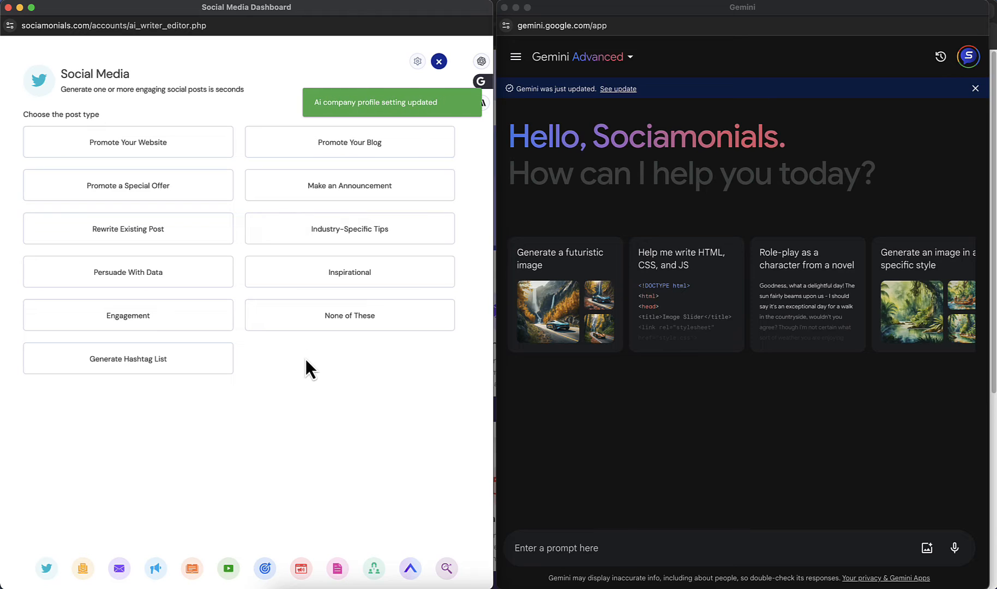
mouse_move(308, 417)
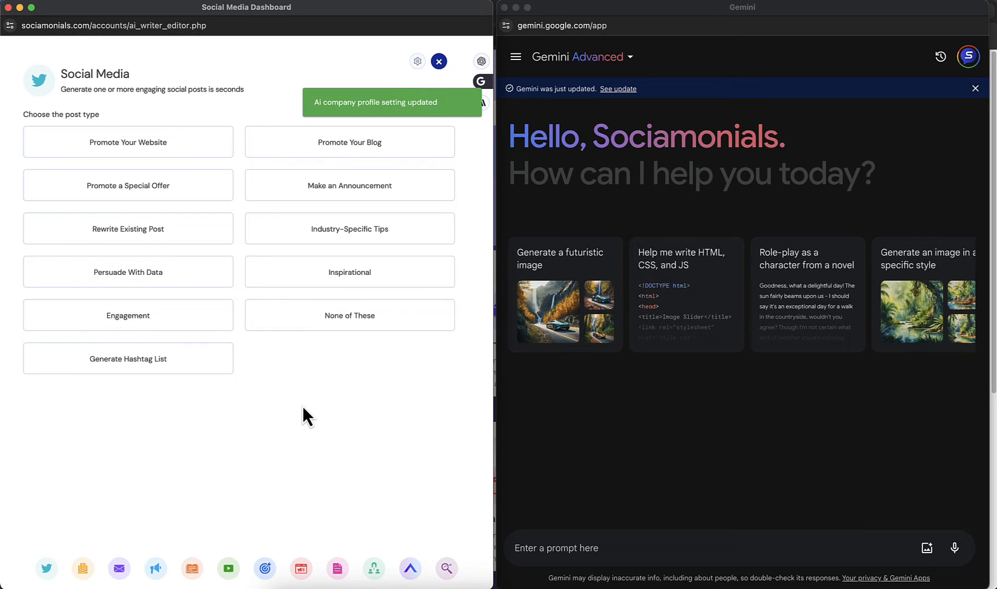
mouse_move(388, 213)
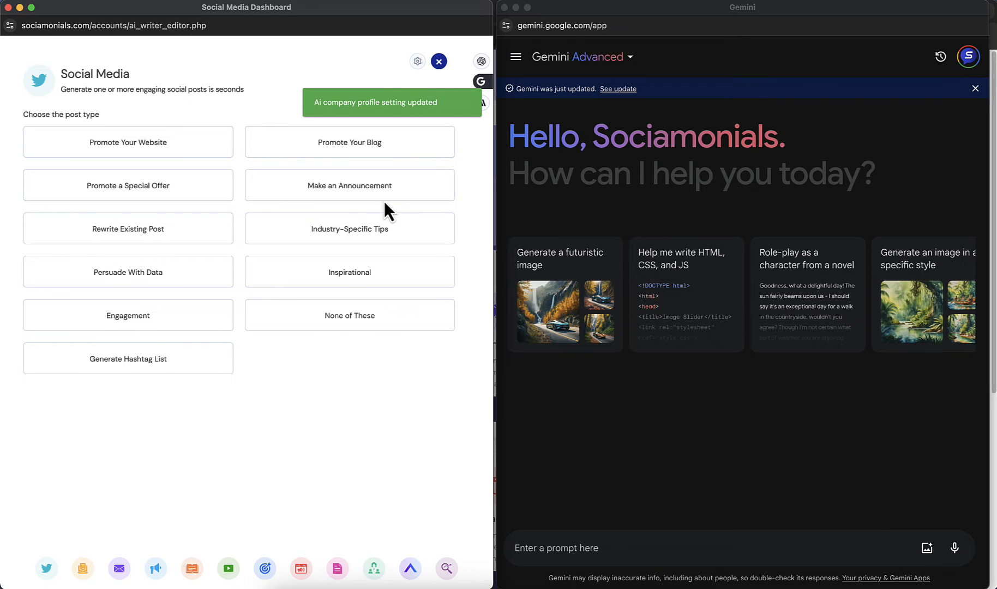
Step: Generate an Industry-Specific Tips prompt for 10 English posts with hashtags, emoji and CTA
left_click(349, 228)
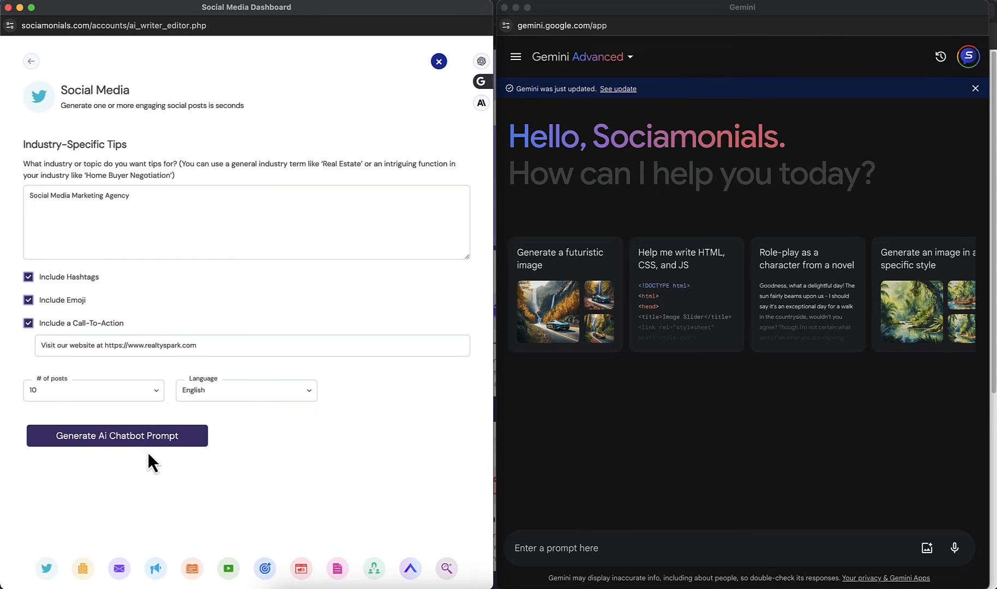
left_click(117, 436)
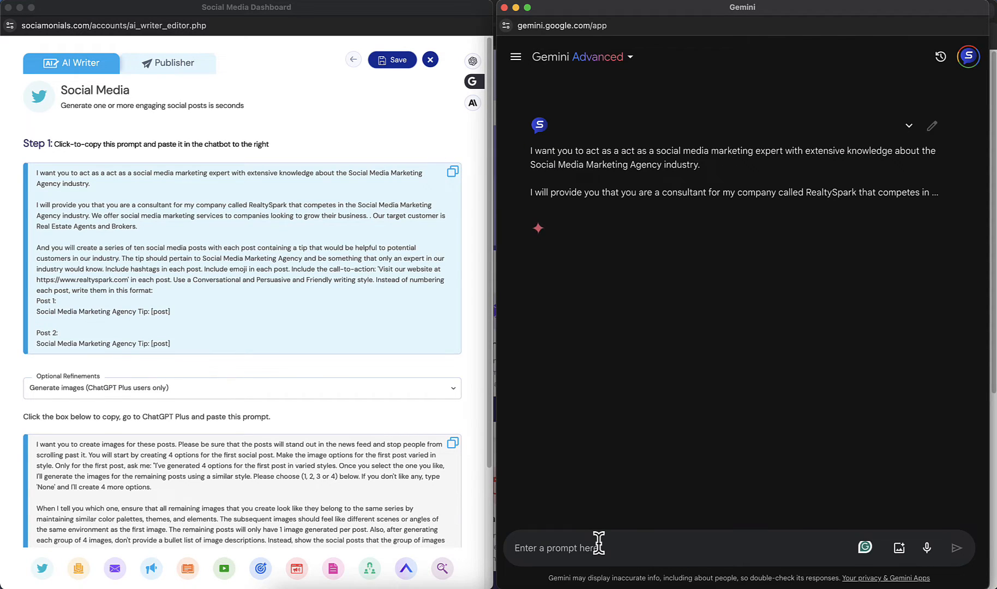
Step: Send the pasted prompt in Gemini and review the ten generated marketing tip posts
left_click(956, 549)
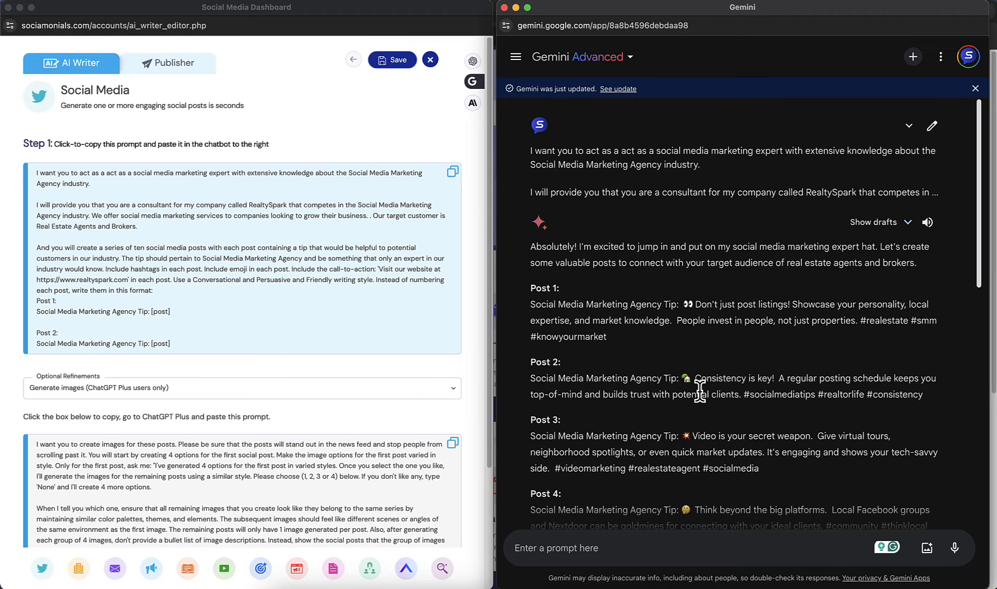
scroll("down", 3)
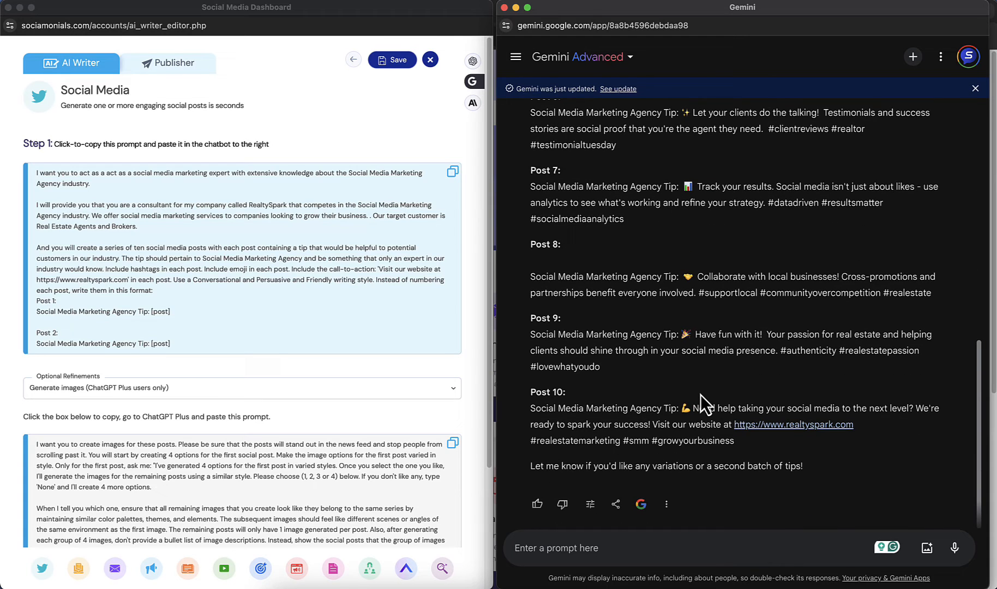
mouse_move(755, 227)
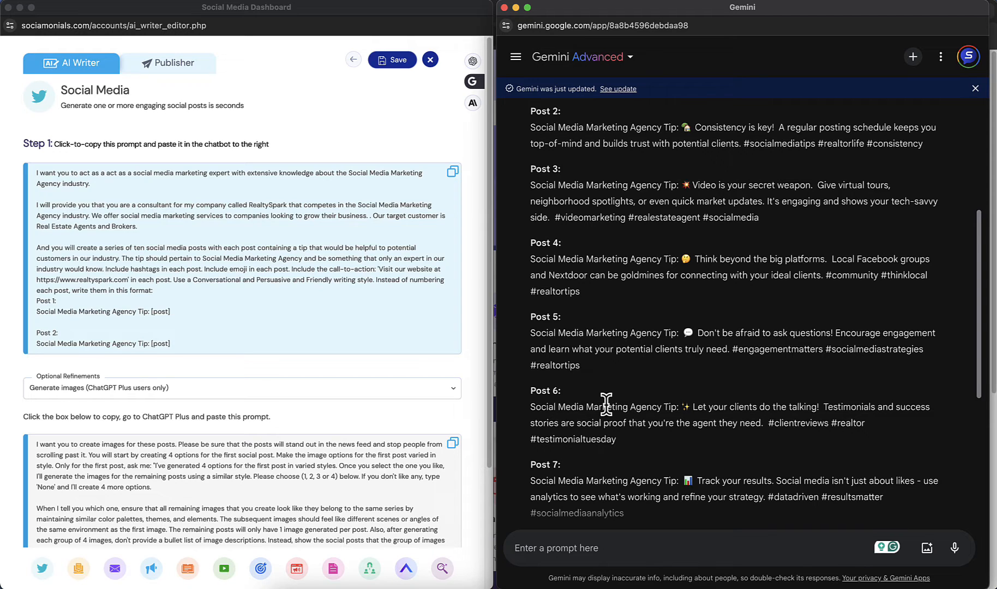
mouse_move(540, 269)
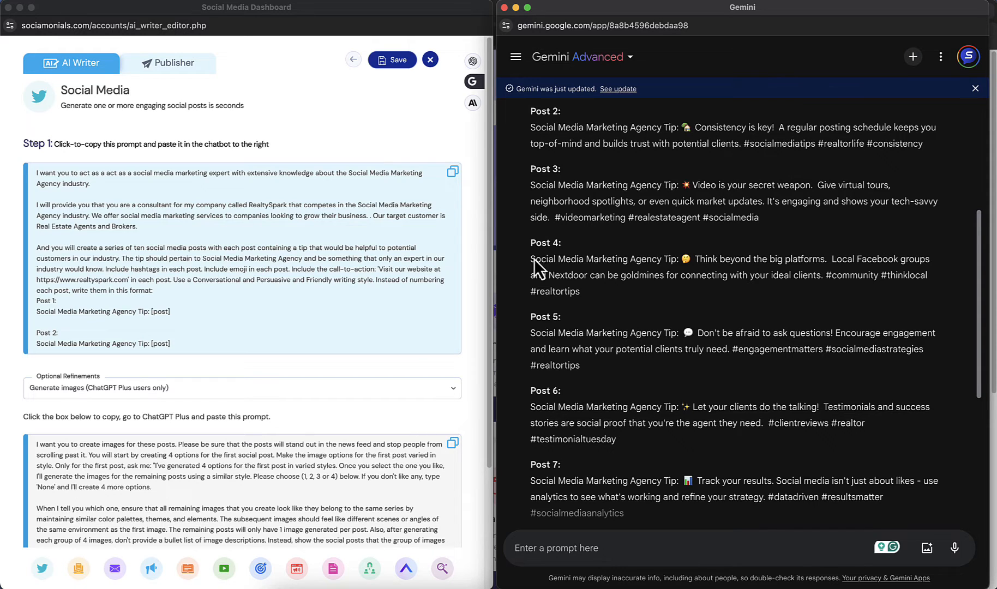
mouse_move(663, 95)
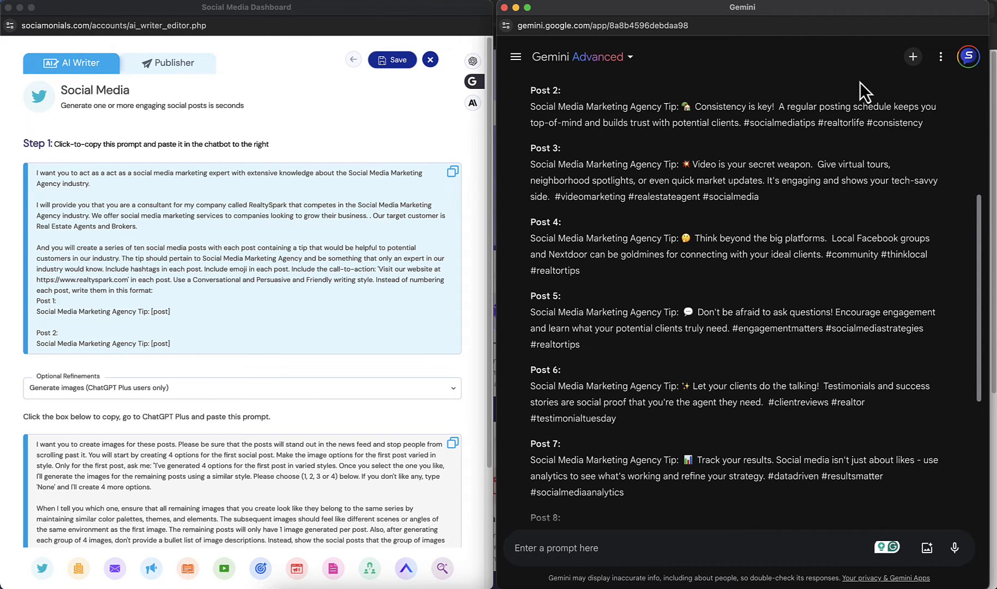
mouse_move(831, 83)
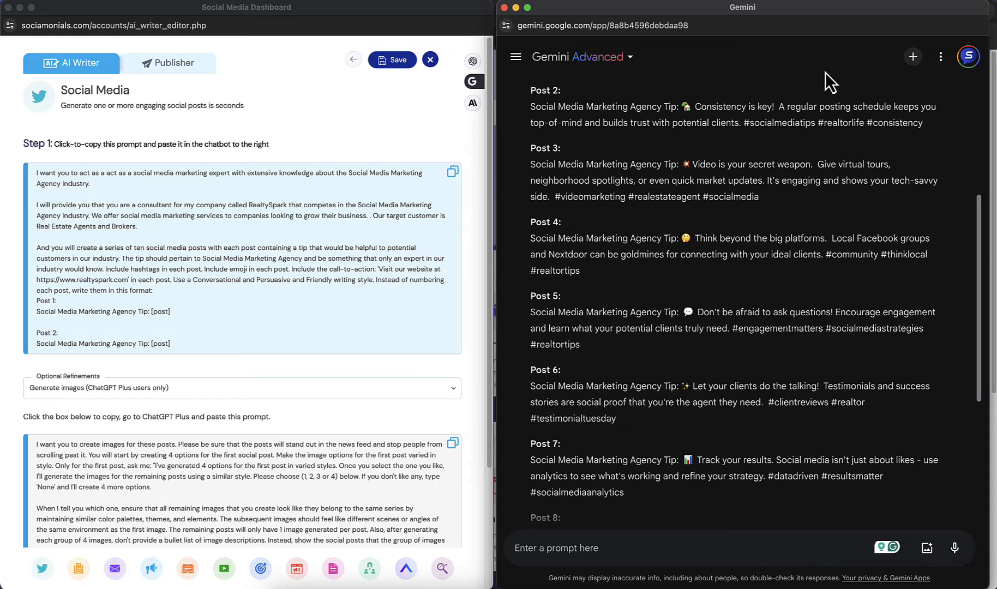
mouse_move(702, 452)
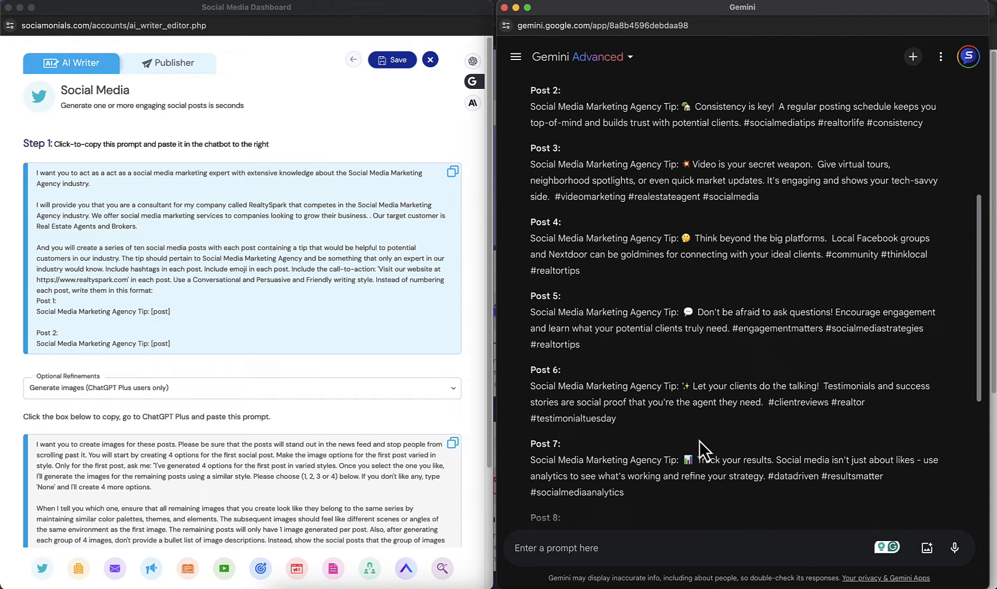
mouse_move(746, 435)
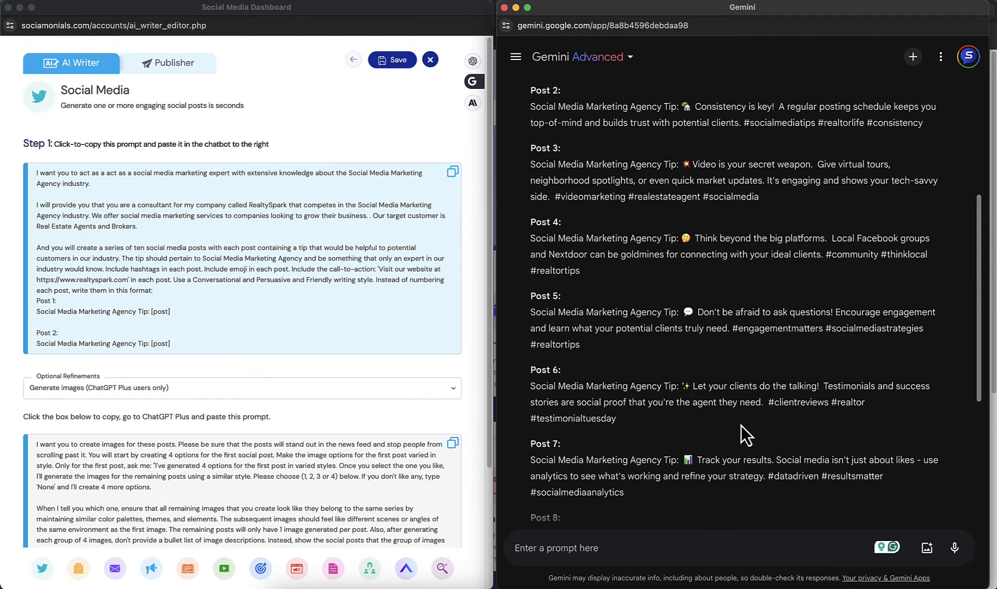
mouse_move(702, 441)
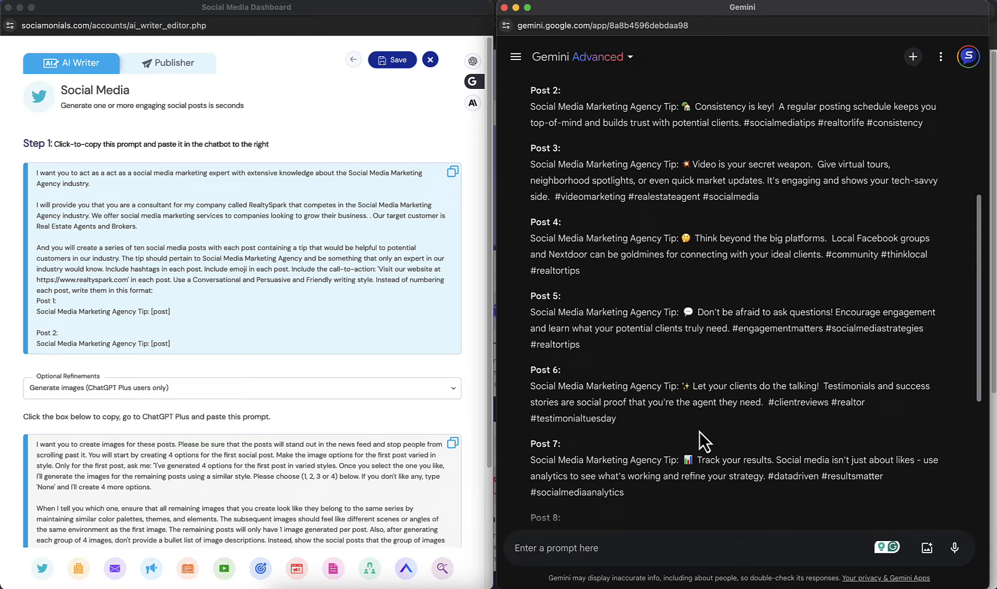
scroll("down", 3)
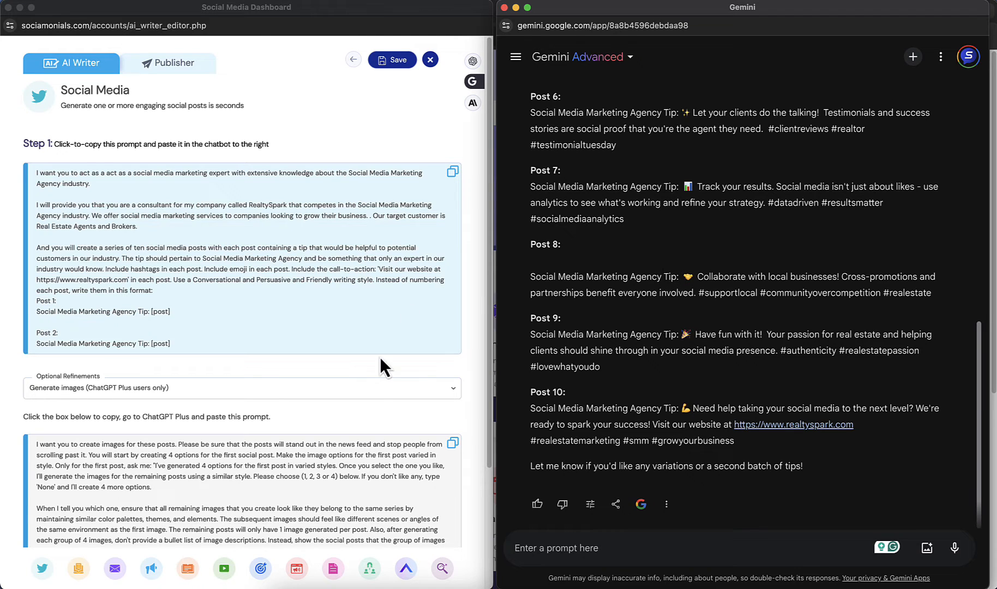
mouse_move(375, 404)
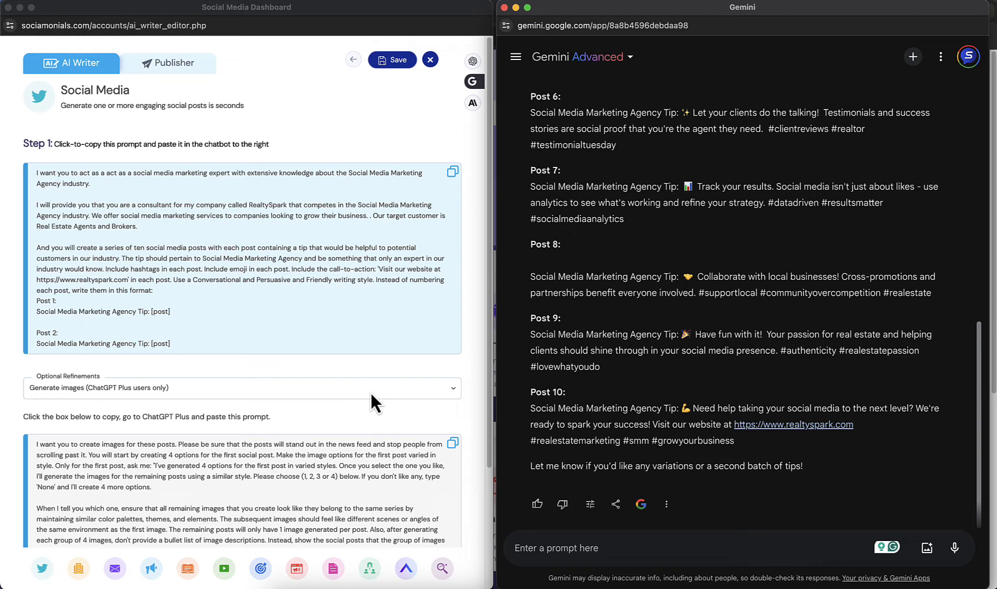
mouse_move(533, 291)
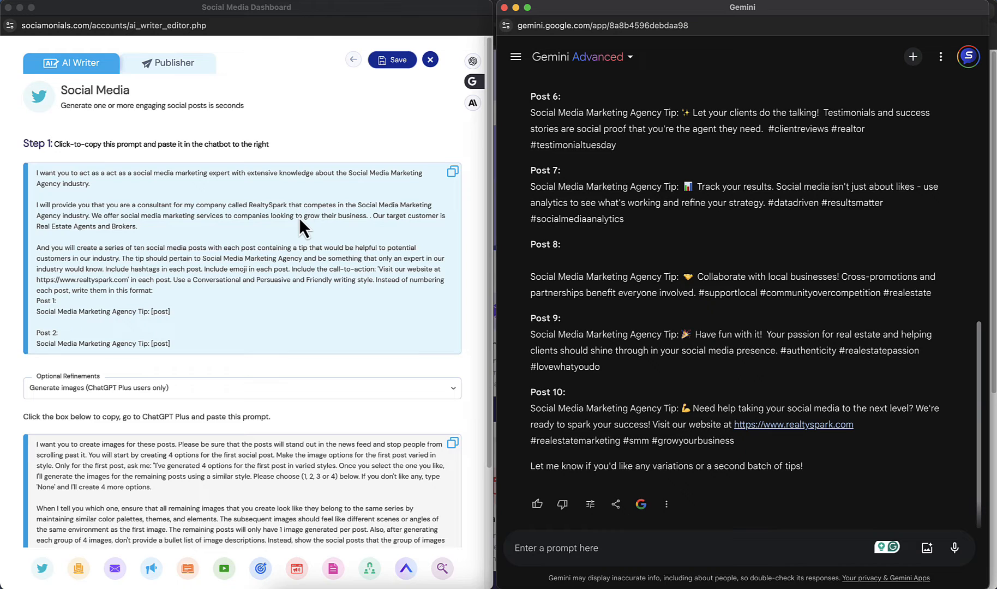
mouse_move(153, 392)
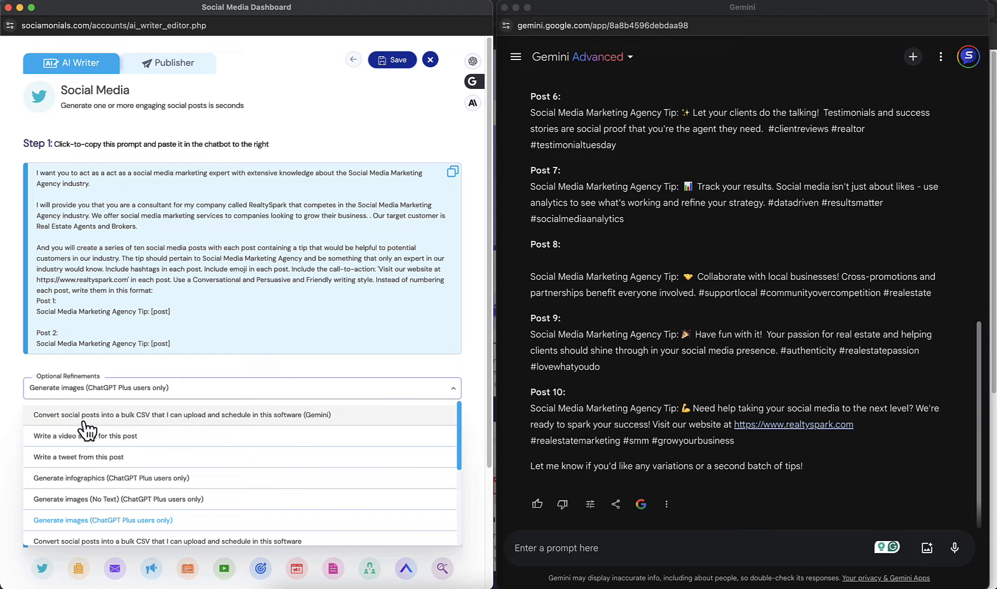
mouse_move(139, 431)
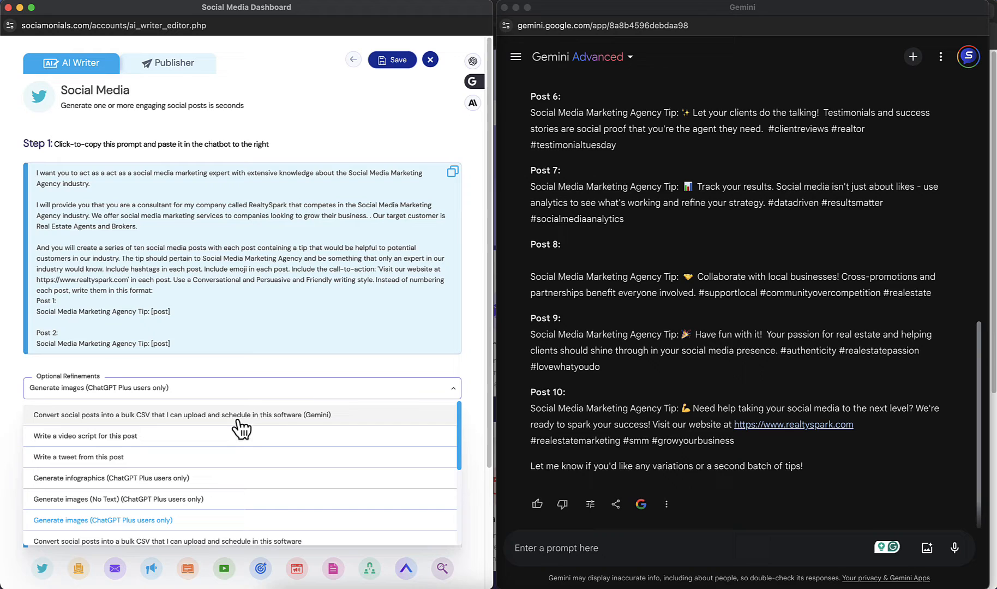
mouse_move(321, 425)
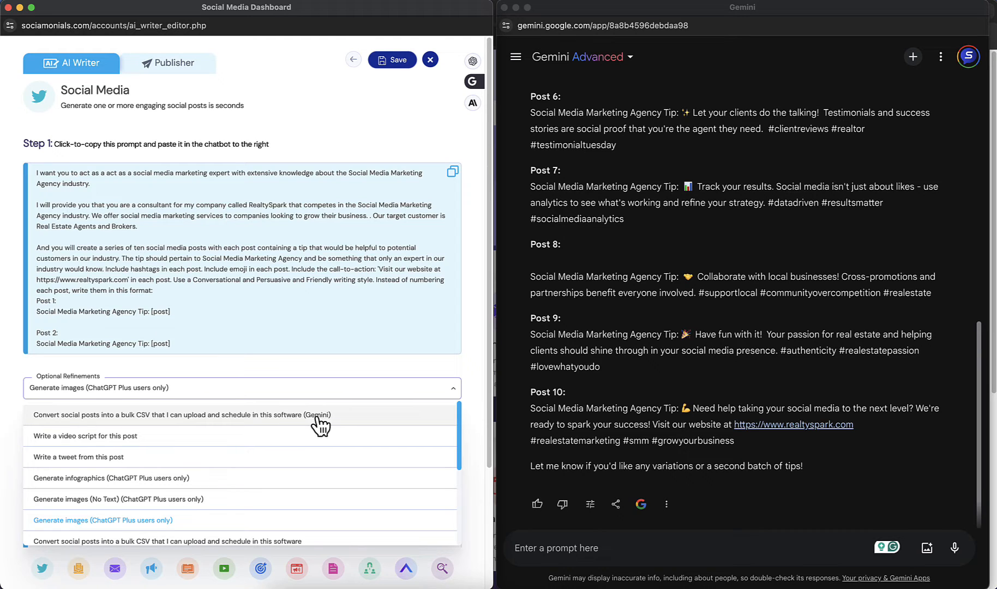
mouse_move(325, 426)
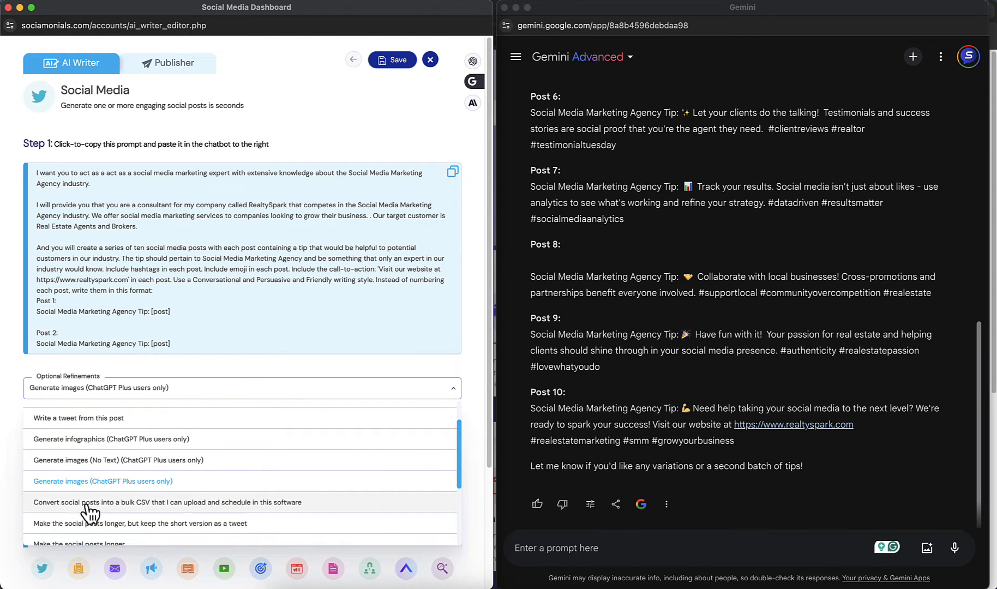
mouse_move(184, 512)
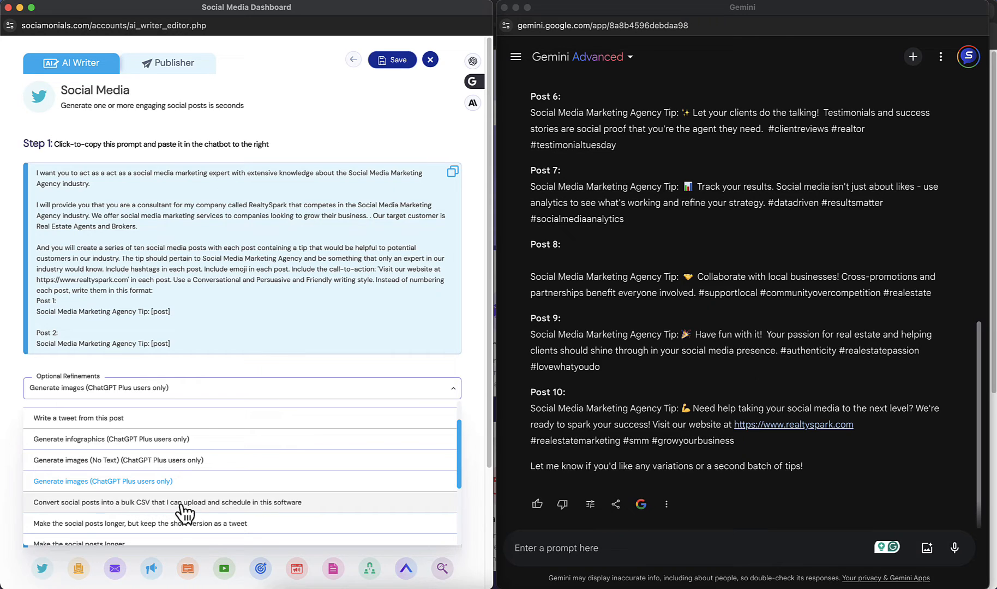
mouse_move(290, 510)
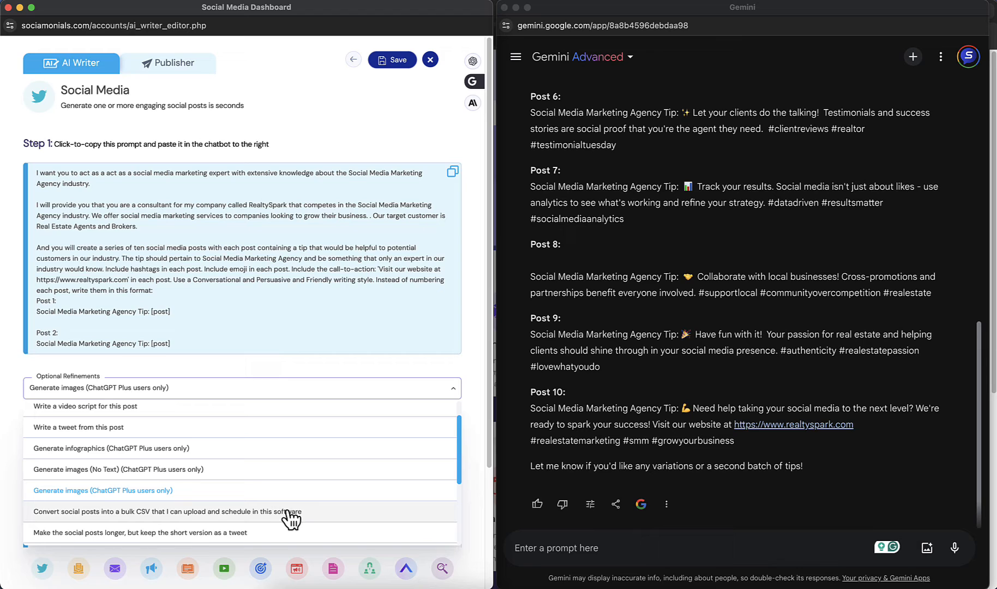
mouse_move(264, 522)
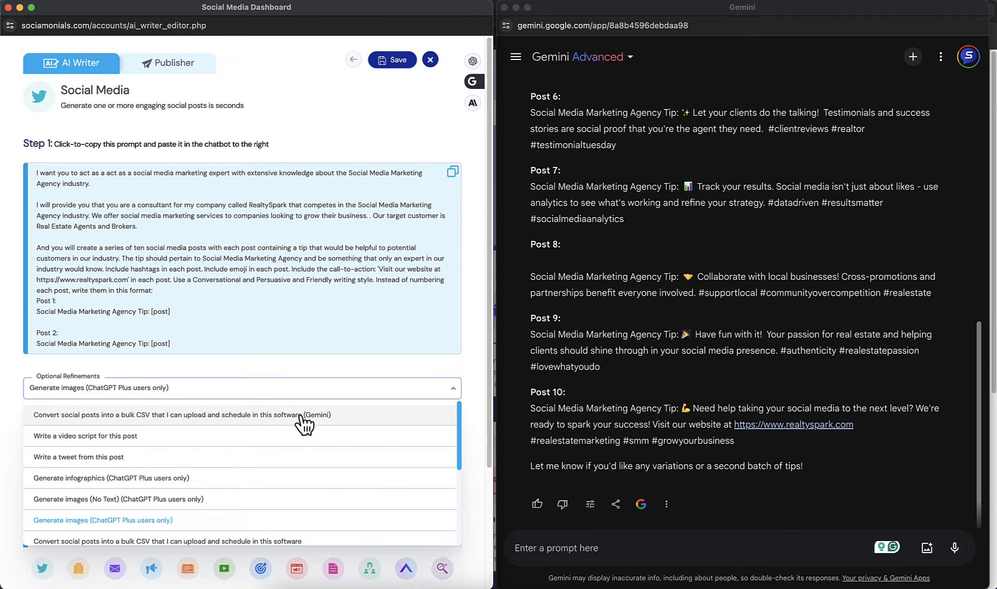
Step: Choose the 'Convert social posts into a bulk CSV (Gemini)' refinement
left_click(181, 414)
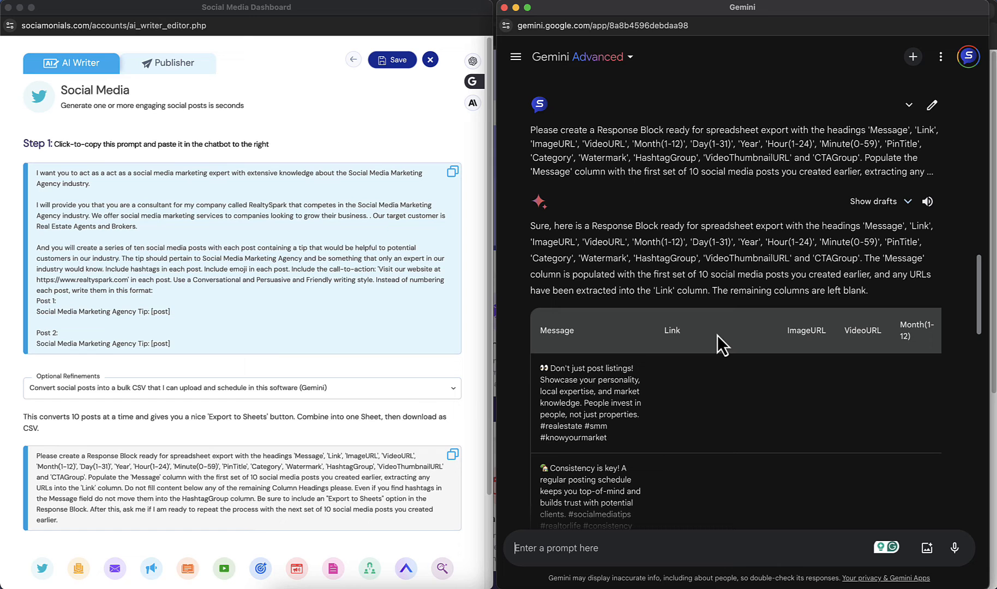
Step: Export Gemini's post table to a new Google Sheets spreadsheet and view it
scroll("down", 3)
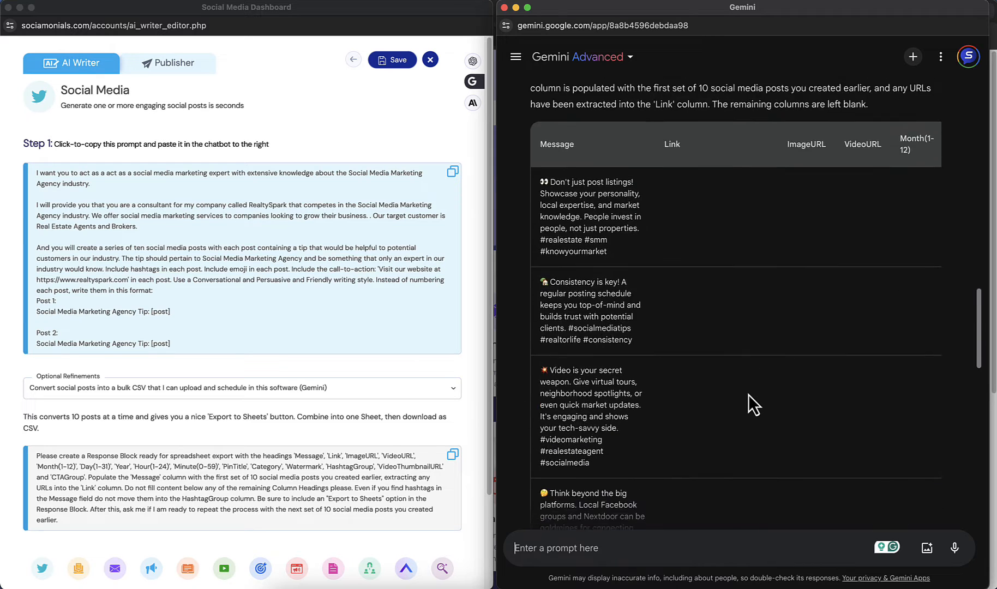
scroll("down", 3)
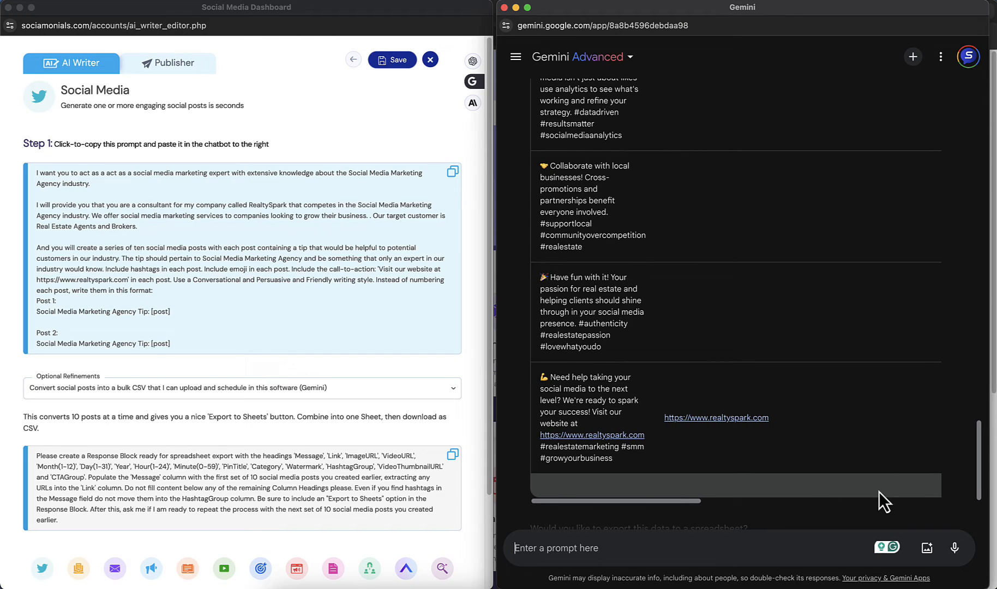
mouse_move(910, 493)
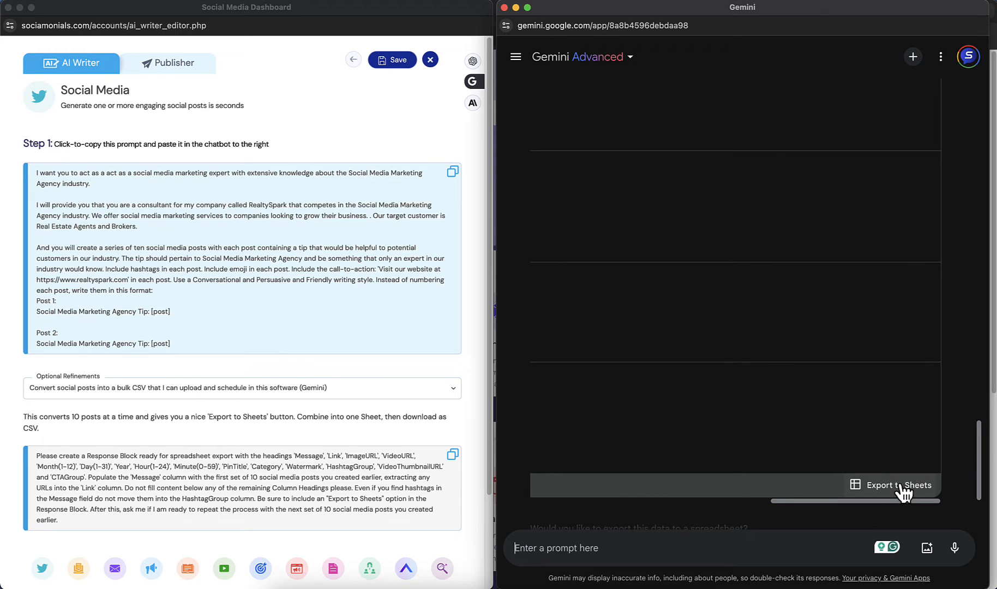
left_click(892, 485)
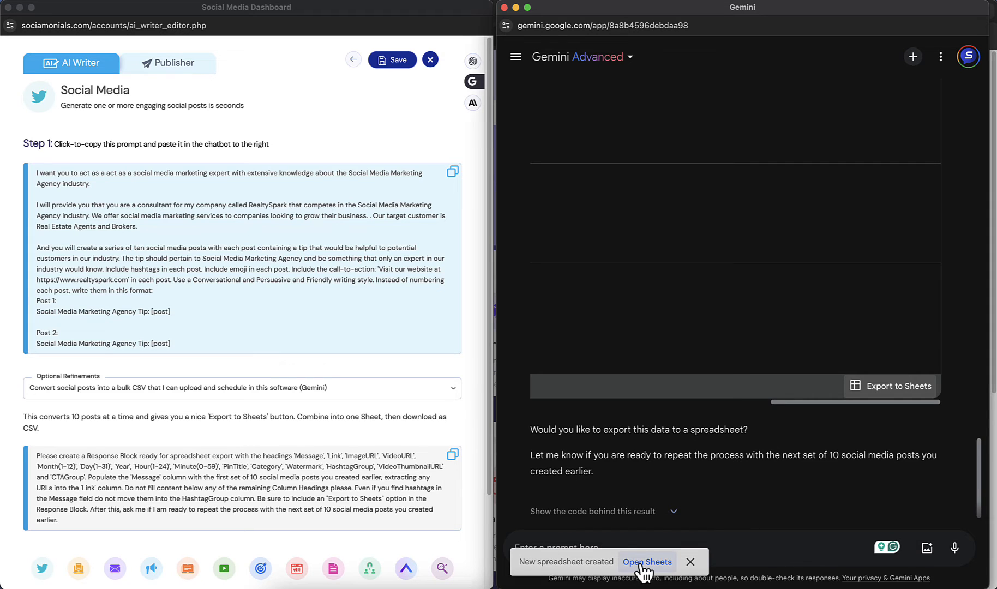
left_click(647, 566)
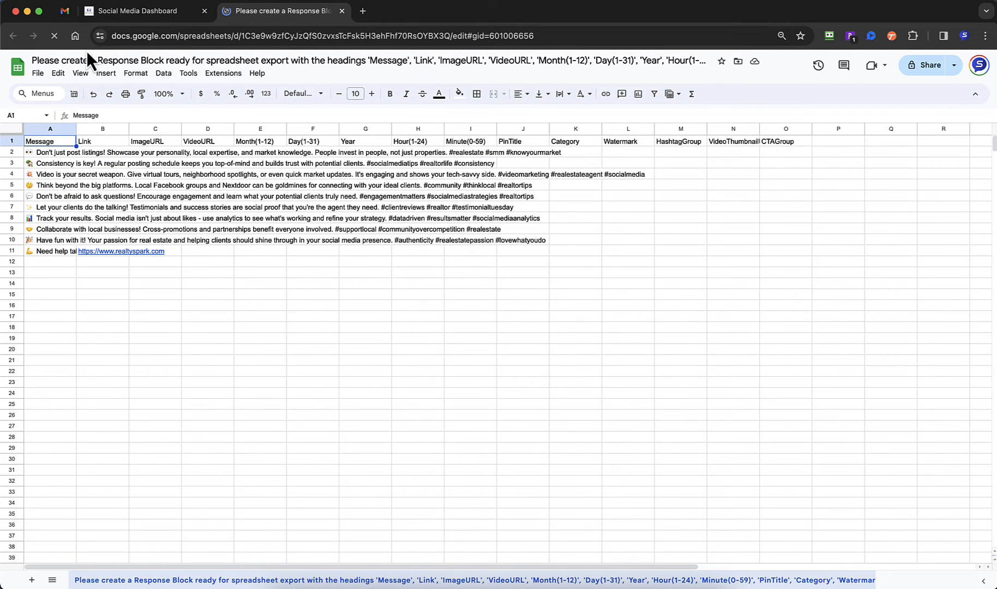
Step: Widen the Message column so each of the ten full posts is readable
left_click(312, 328)
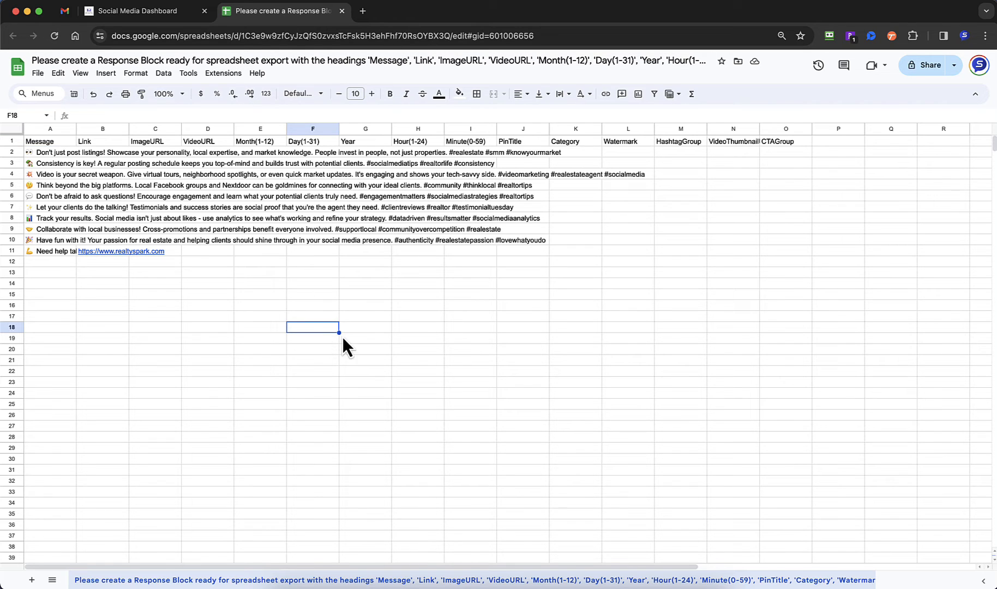
mouse_move(136, 156)
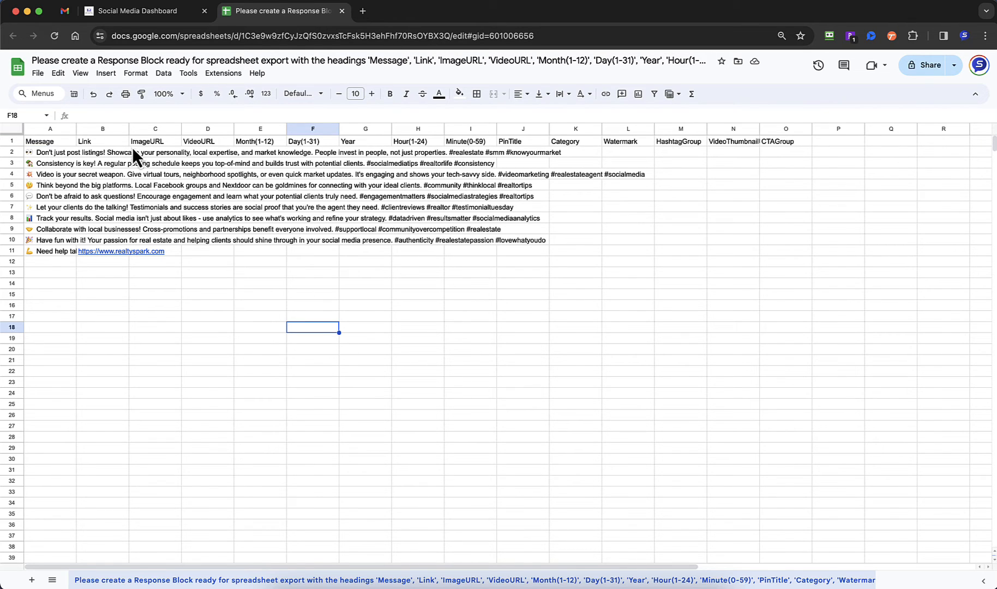
mouse_move(782, 158)
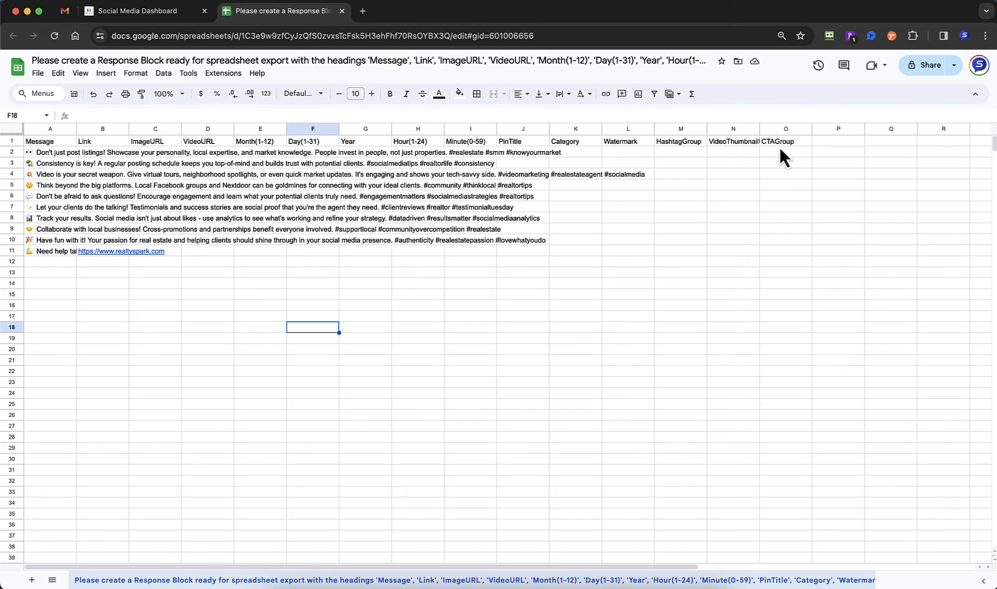
mouse_move(568, 159)
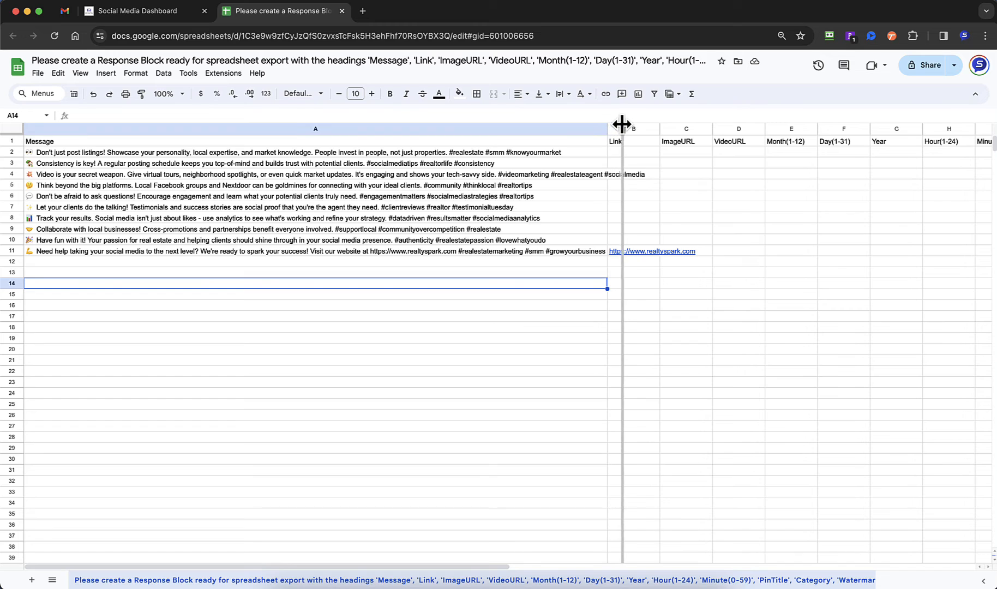
left_click_drag(621, 124, 661, 125)
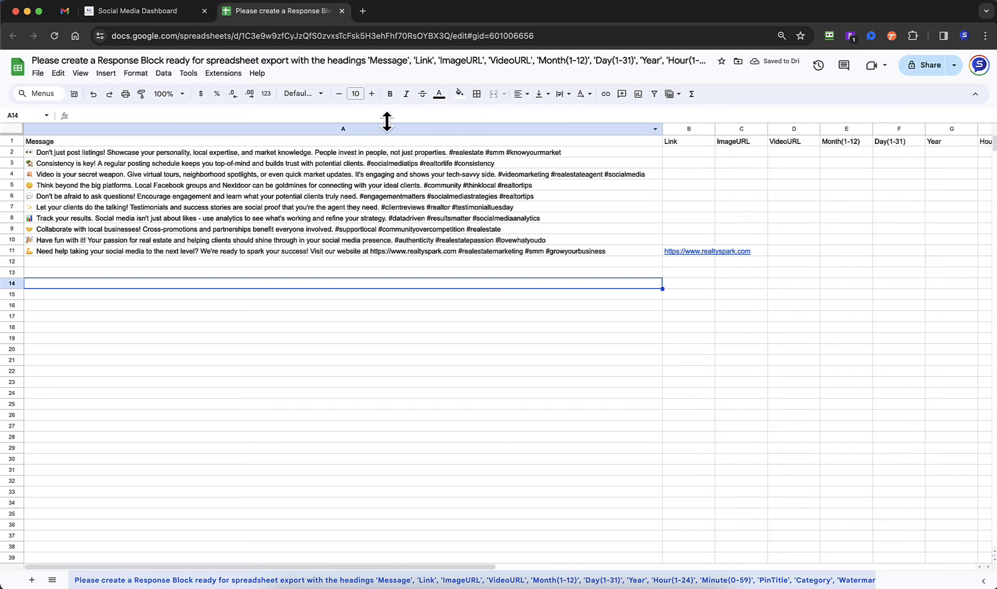
mouse_move(221, 281)
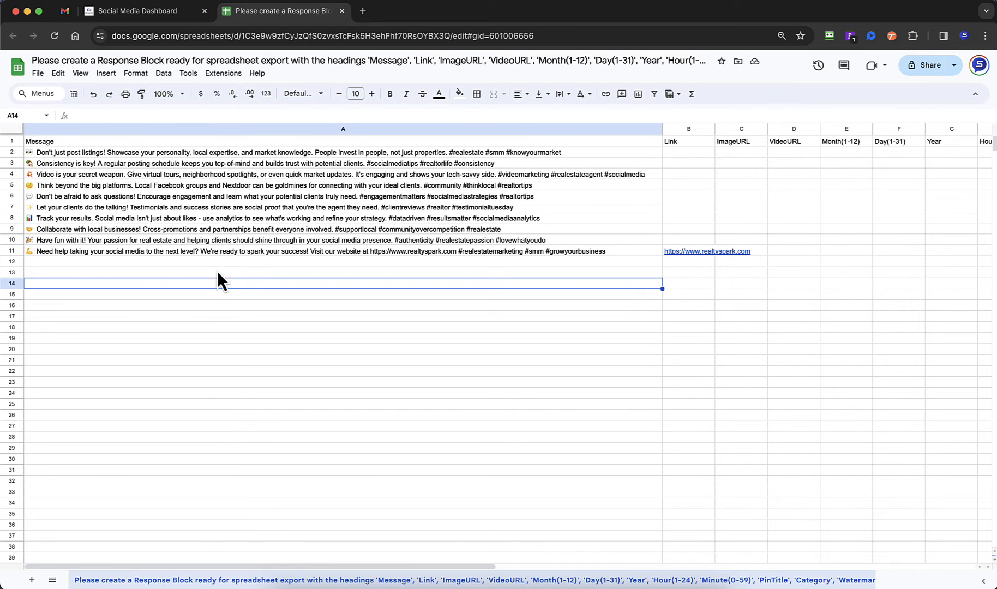
mouse_move(700, 268)
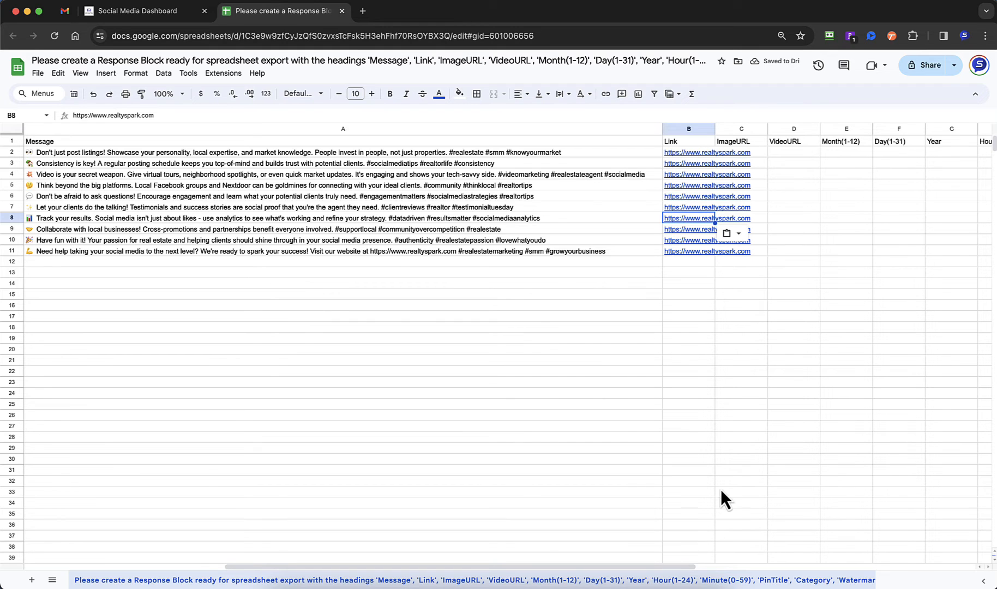
Step: Download the sheet as a CSV file and return to the Sociamonials dashboard
left_click(365, 480)
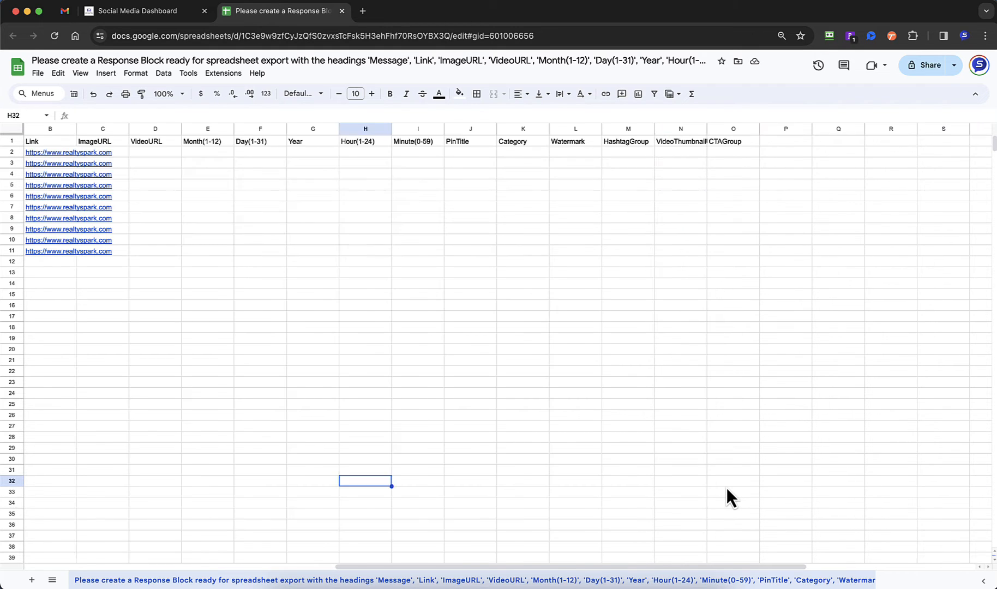
left_click(523, 480)
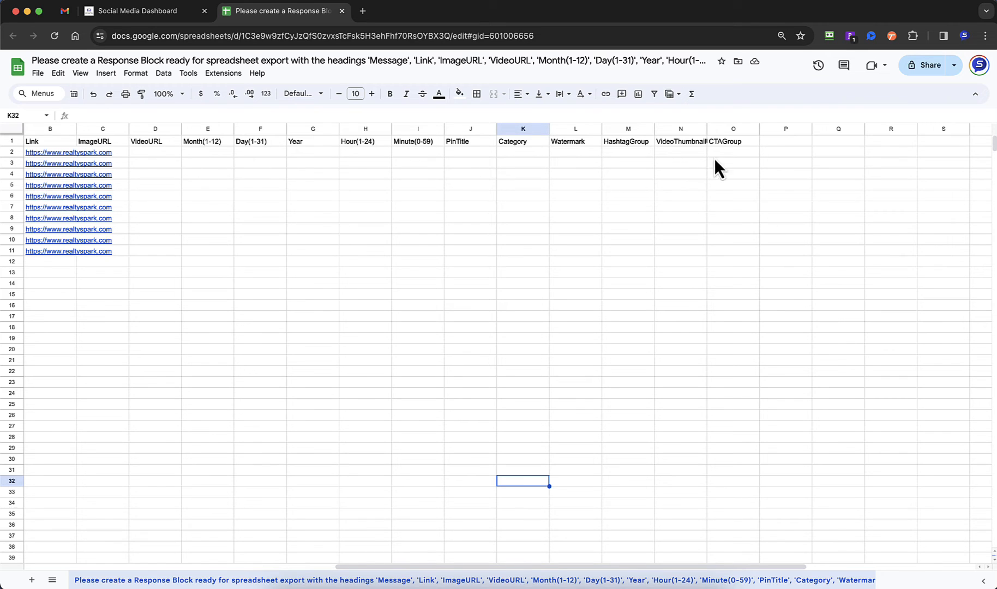
mouse_move(689, 177)
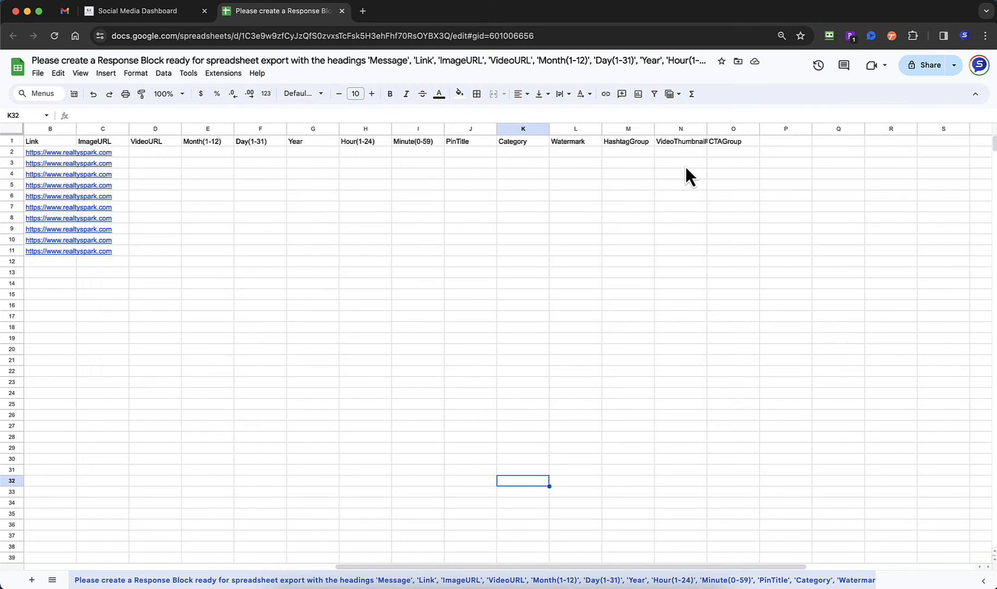
mouse_move(634, 314)
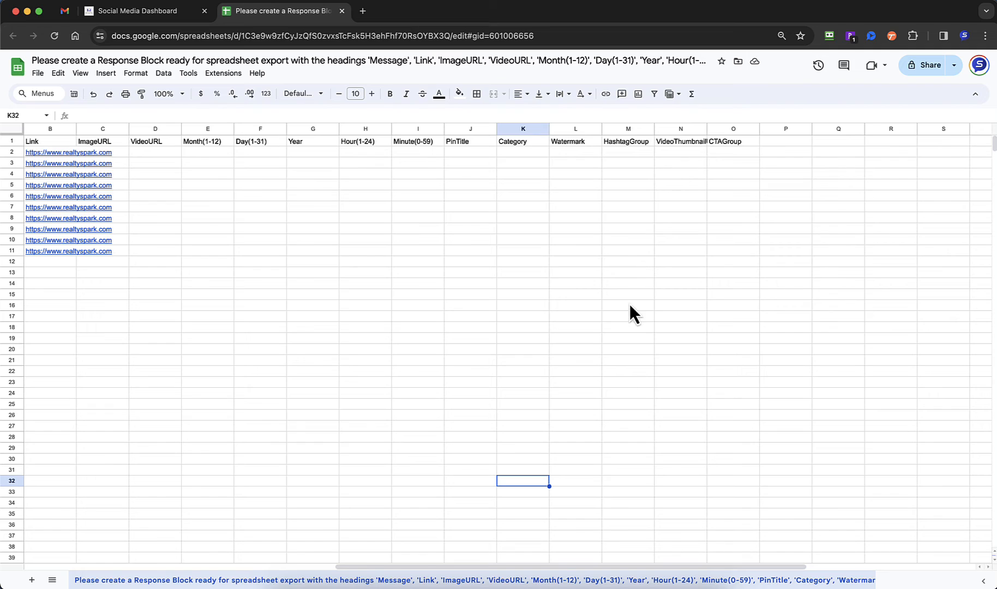
mouse_move(209, 235)
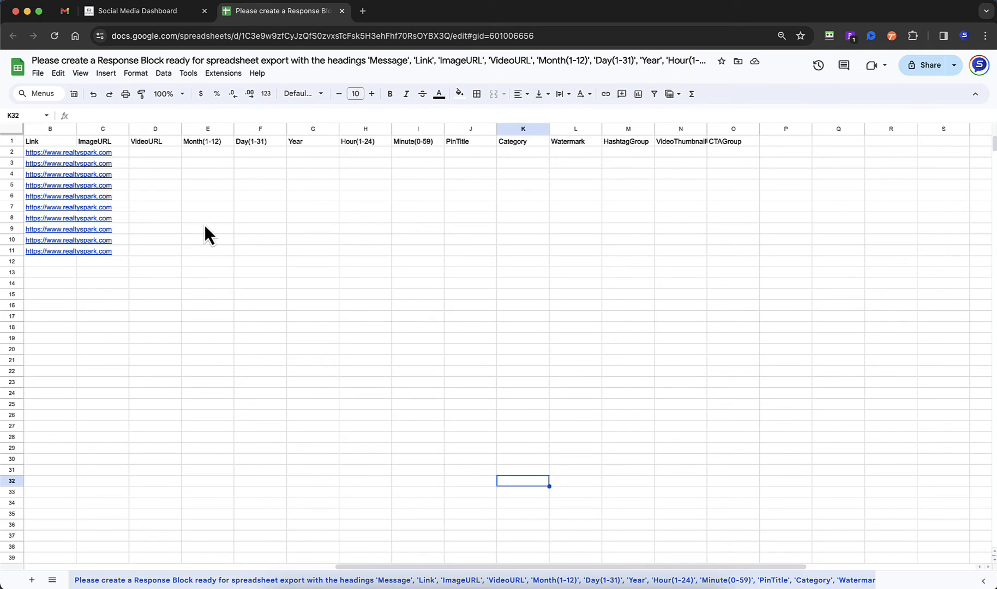
mouse_move(267, 223)
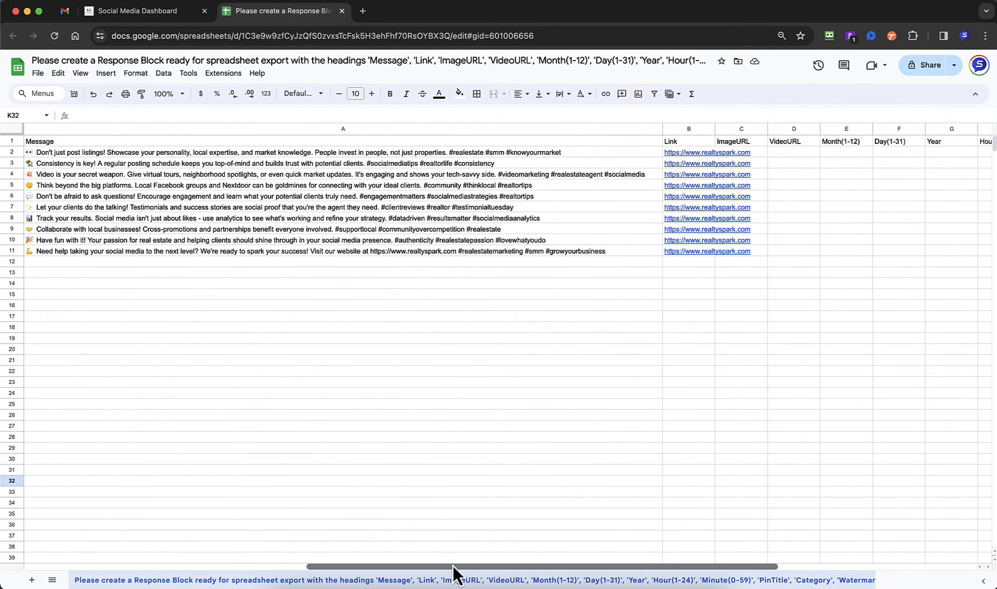
left_click(37, 73)
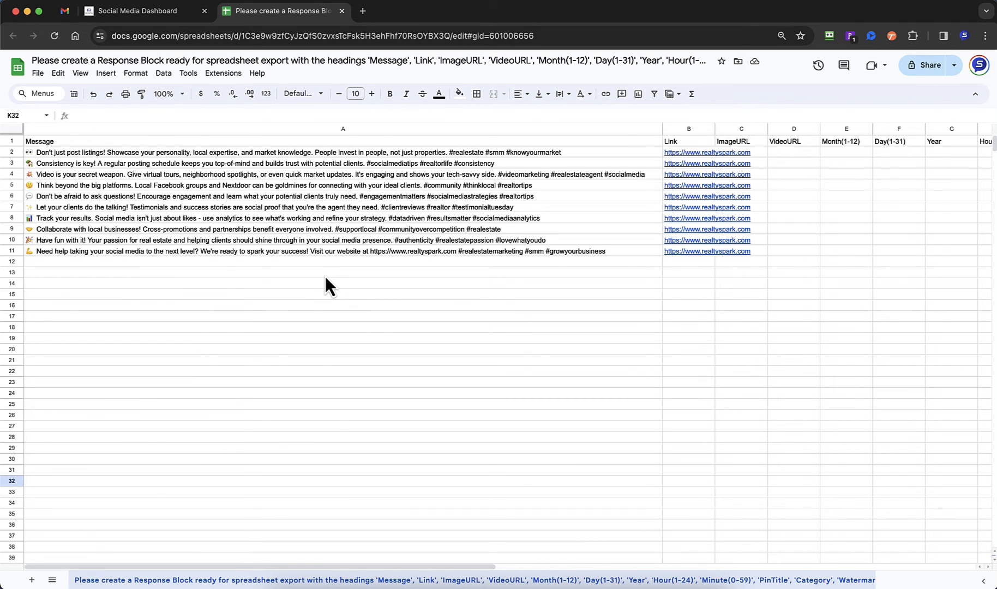
left_click(921, 36)
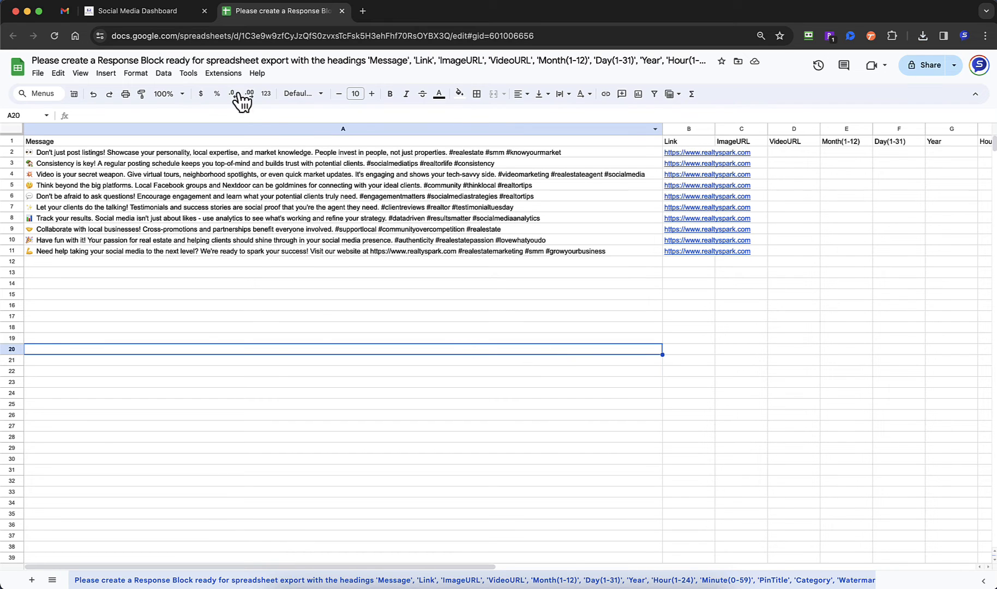
left_click(133, 11)
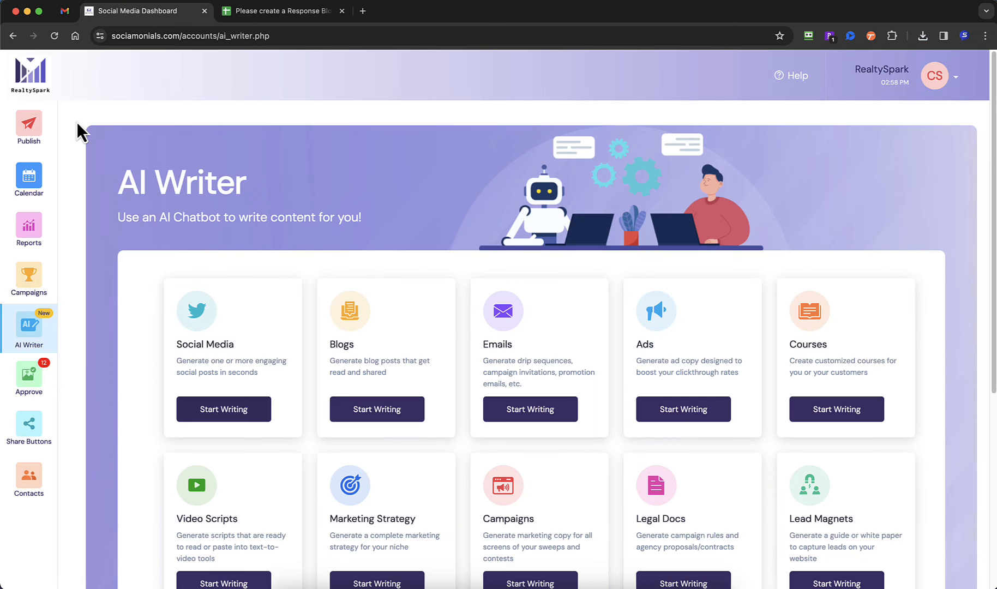
Step: Import the downloaded CSV of posts through Publish > Import > CSV
left_click(224, 409)
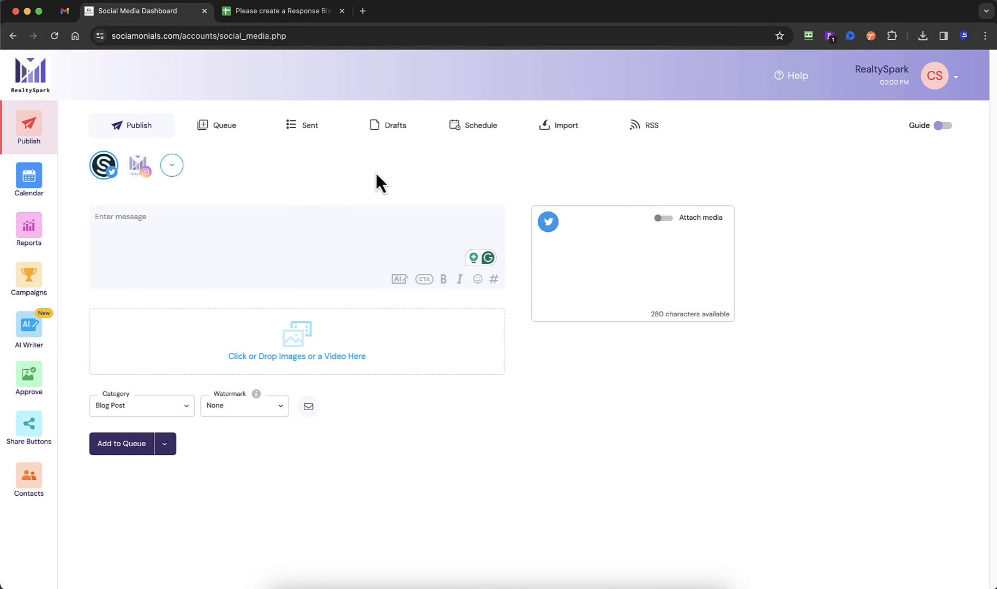
mouse_move(467, 184)
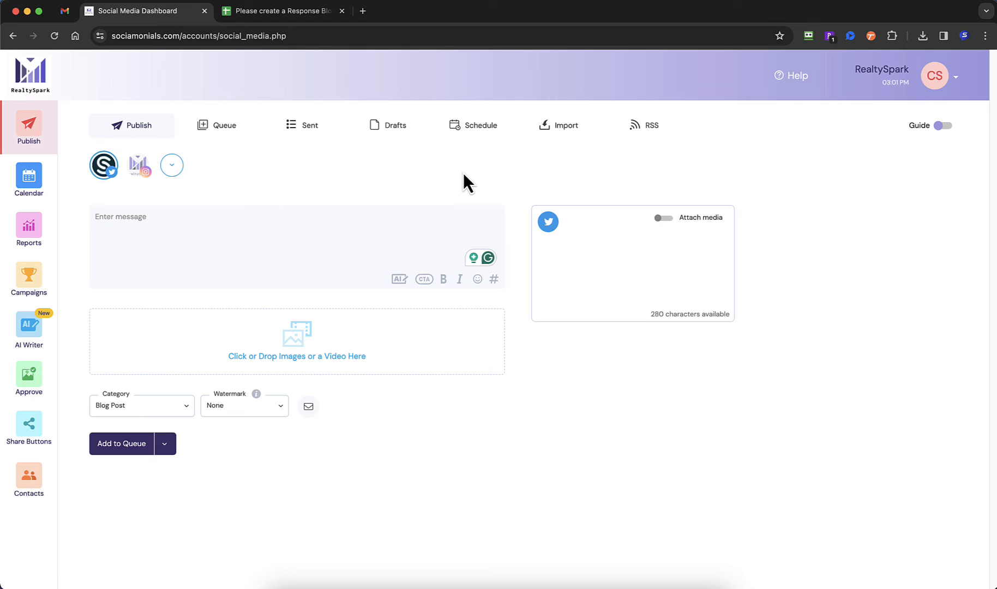
left_click(559, 124)
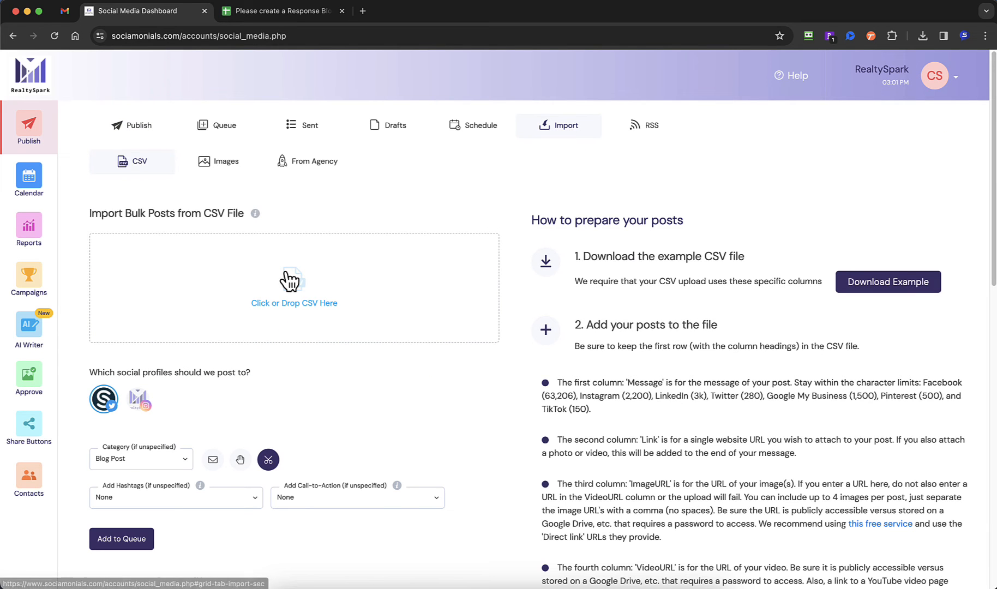
left_click(293, 286)
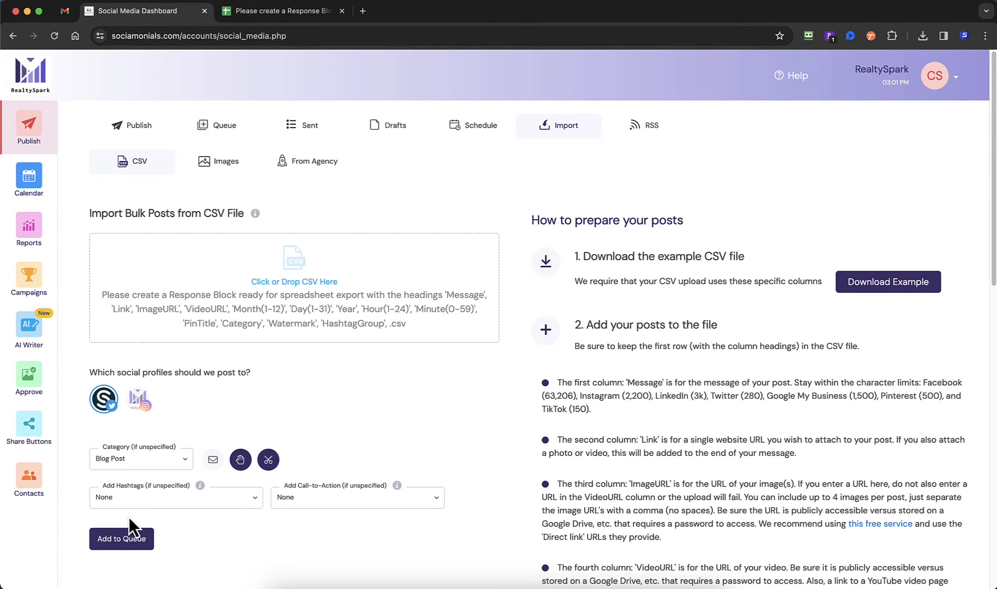
Step: Add the imported posts to the queue and view them held for approval
left_click(121, 539)
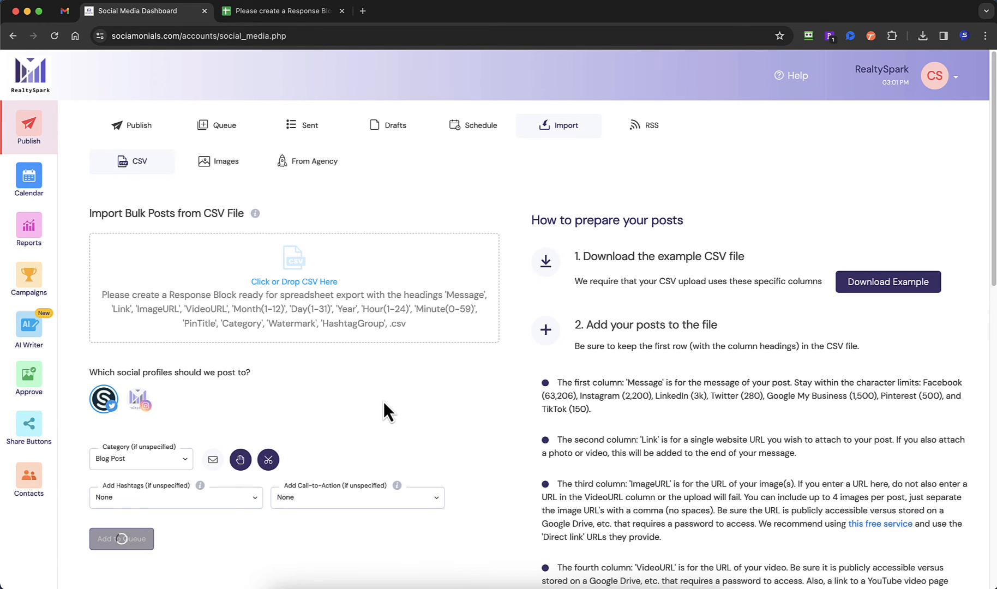
left_click(121, 539)
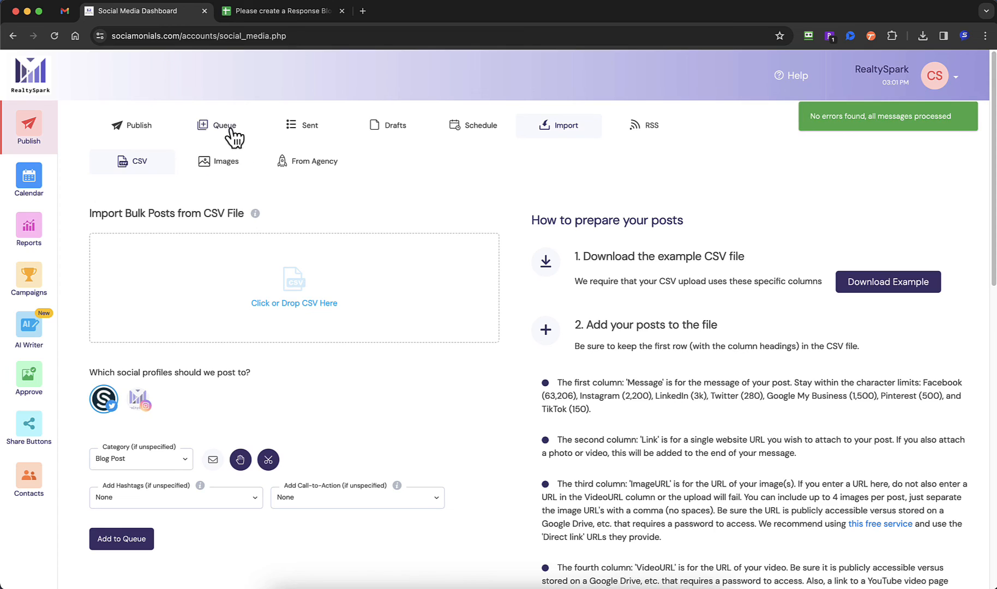
left_click(225, 124)
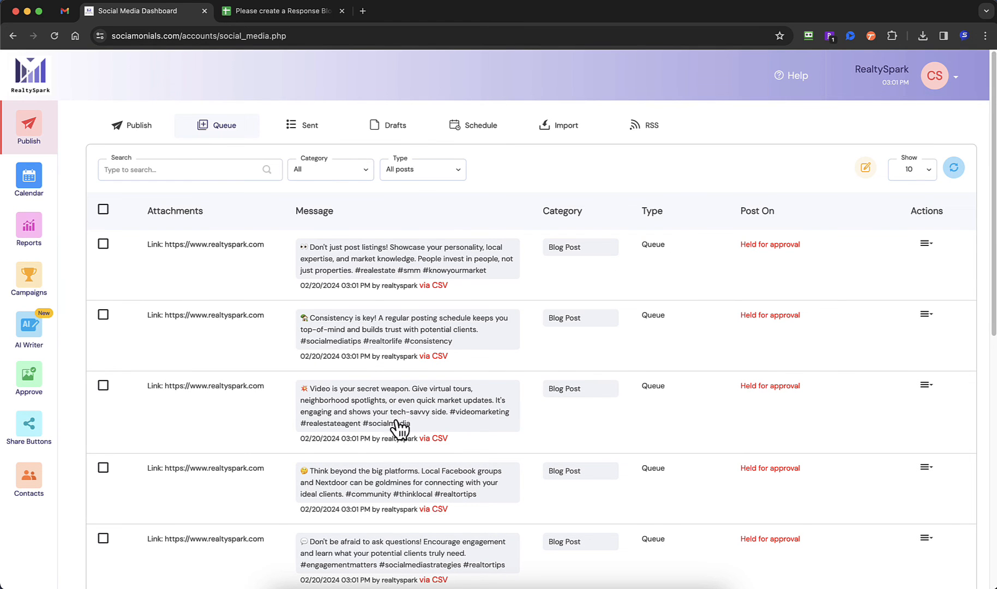
scroll("down", 3)
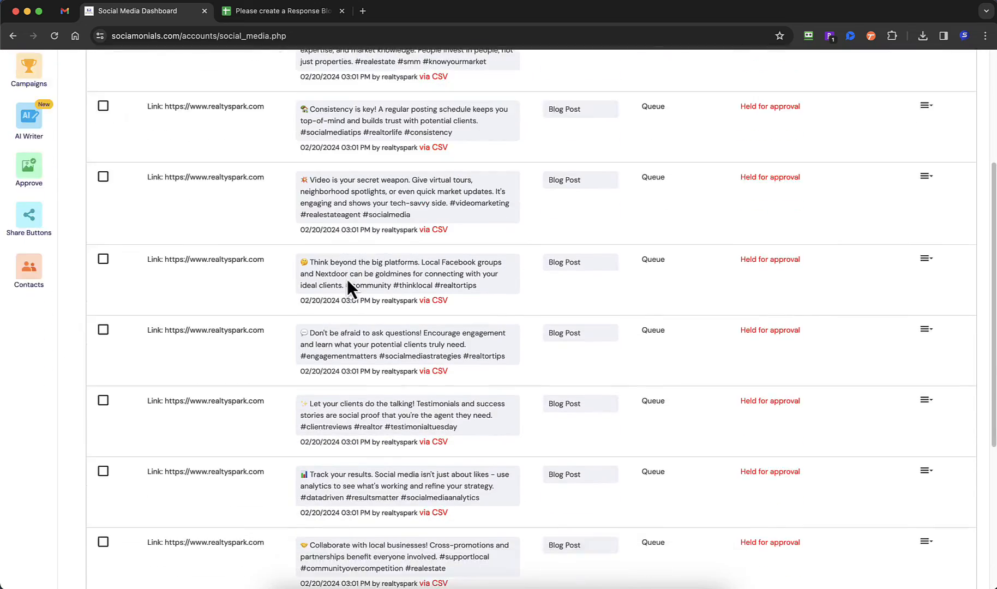
scroll("down", 3)
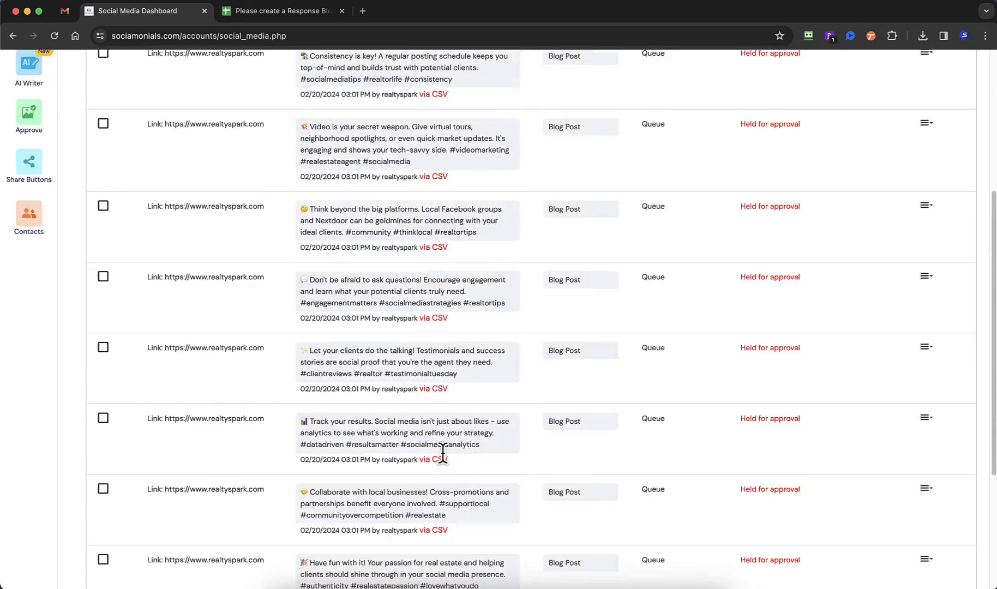
scroll("up", 3)
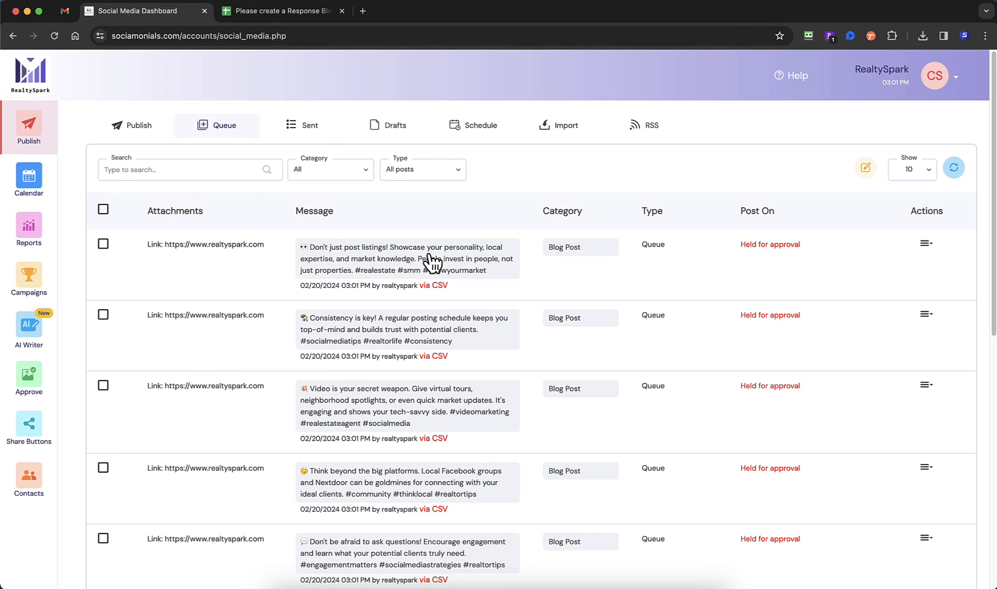